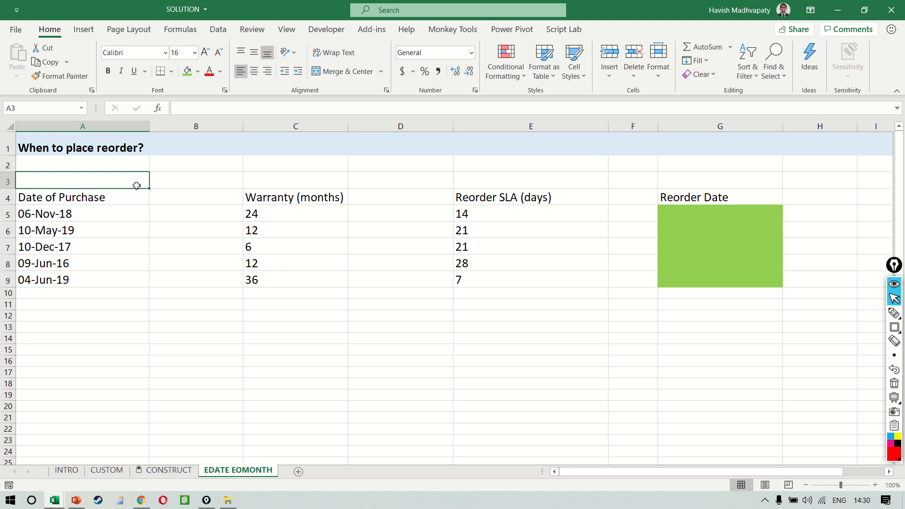
Begin a trial =EDATE( formula in empty cell B15 to see its argument tooltip.
{"action": "left_click", "coordinate": [196, 350]}
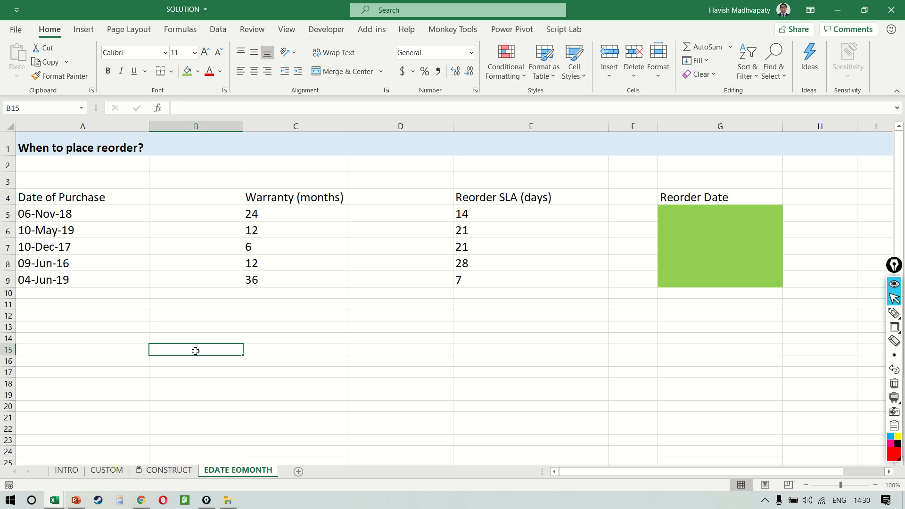
{"action": "type", "text": "EDATE("}
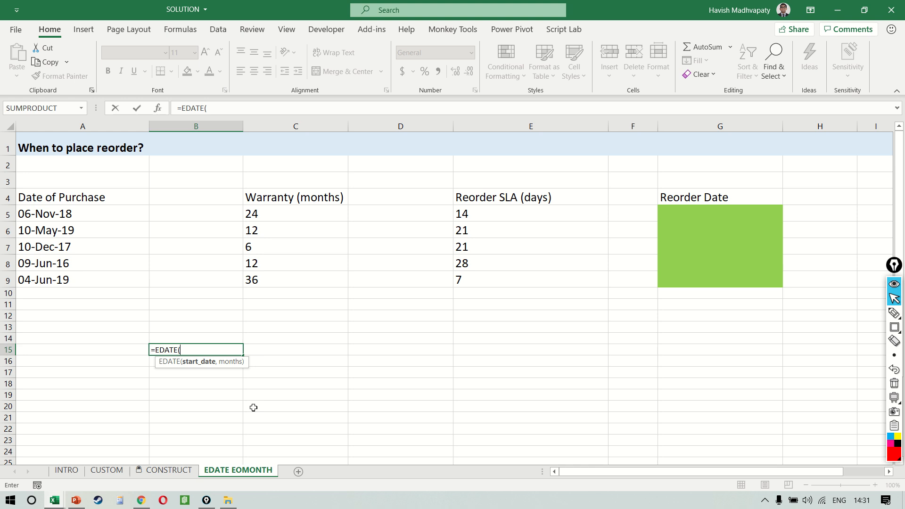
Inspect the EDATE and EOMONTH Function Arguments, then cancel, leaving B15 blank.
{"action": "left_click", "coordinate": [157, 108]}
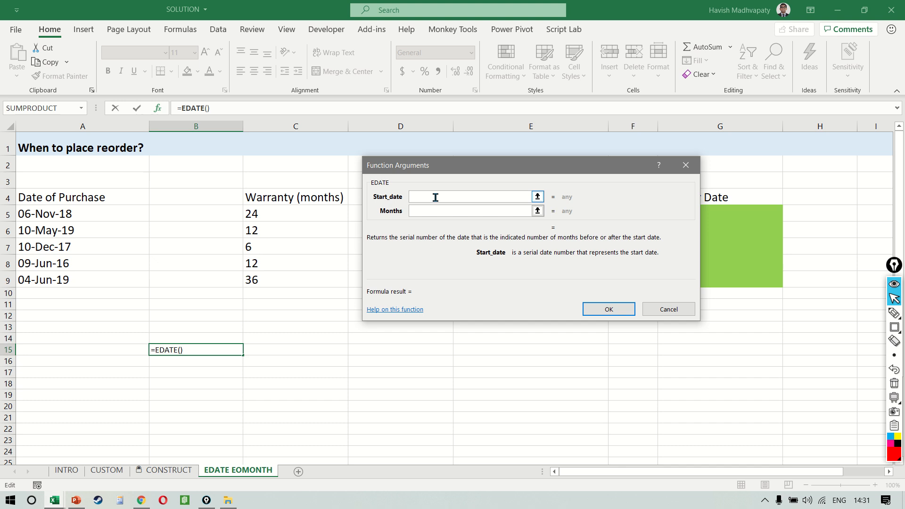
{"action": "left_click", "coordinate": [471, 210]}
{"action": "type", "text": "=EO"}
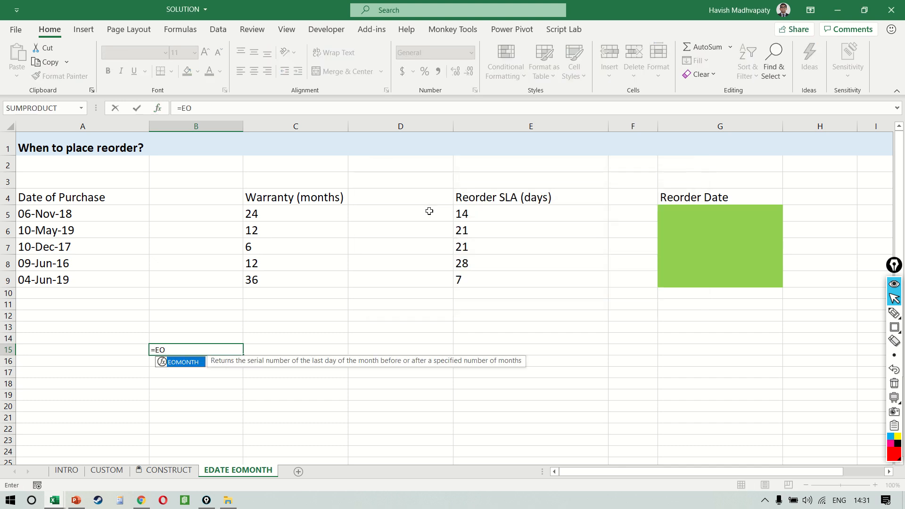
{"action": "left_click", "coordinate": [162, 362]}
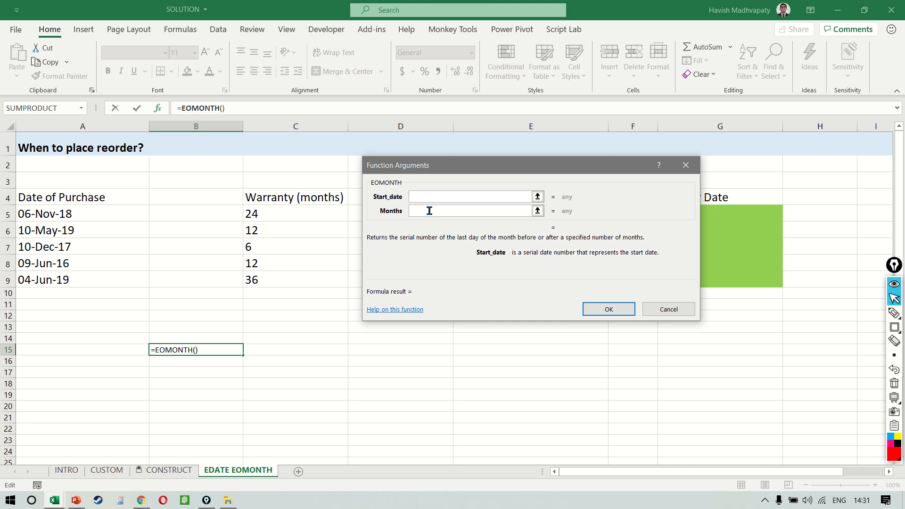
{"action": "left_click", "coordinate": [468, 196]}
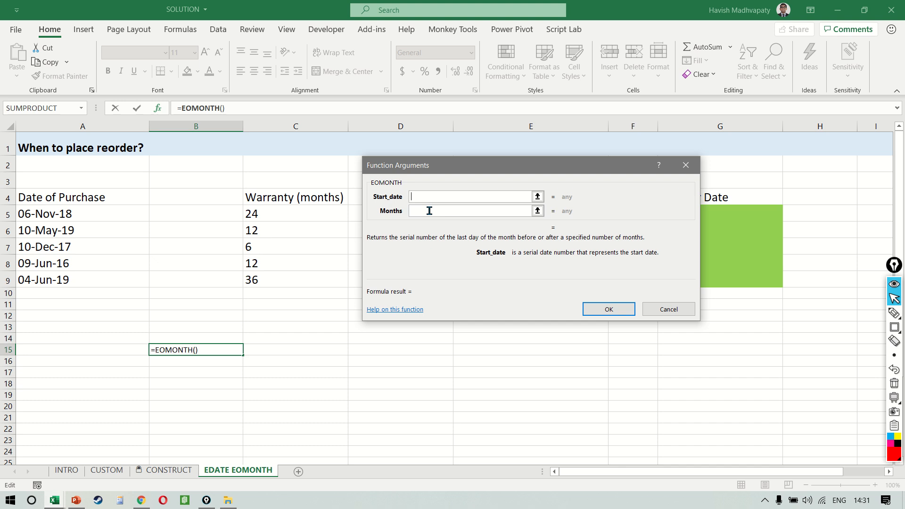
{"action": "left_click", "coordinate": [668, 309]}
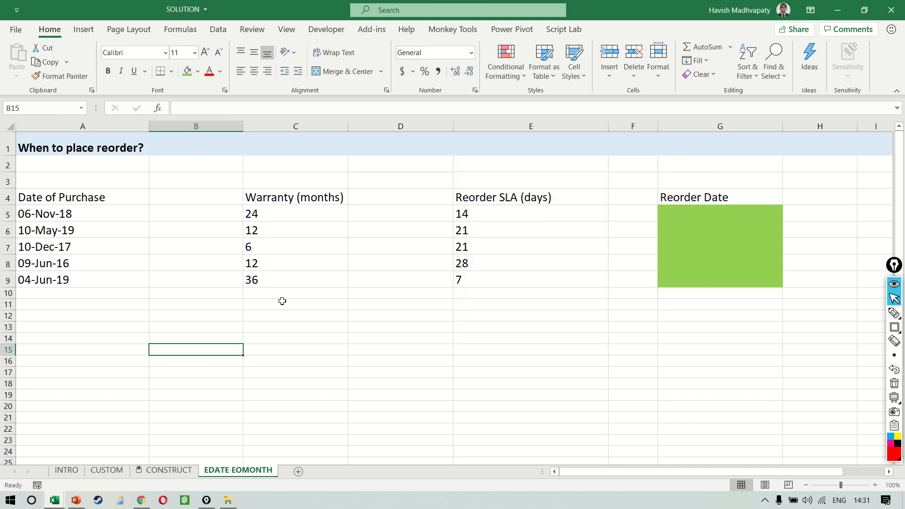
{"action": "mouse_move", "coordinate": [217, 247]}
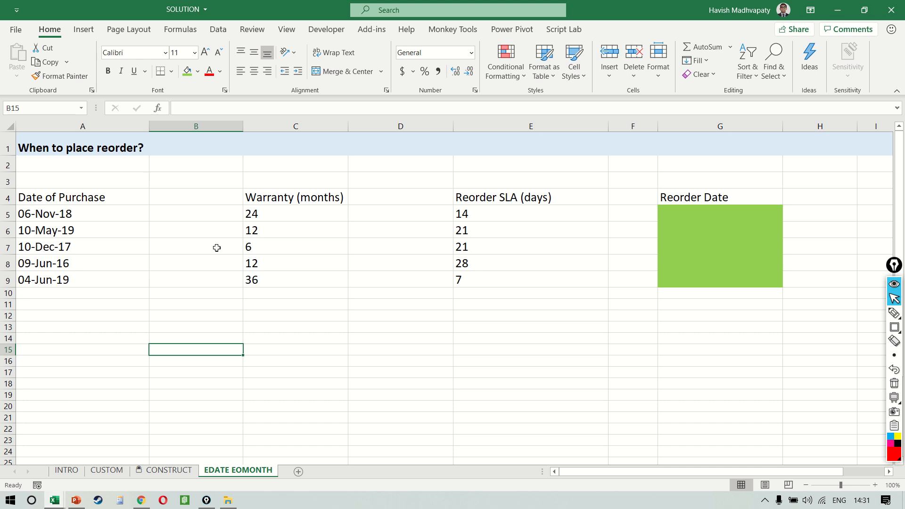
{"action": "mouse_move", "coordinate": [96, 203]}
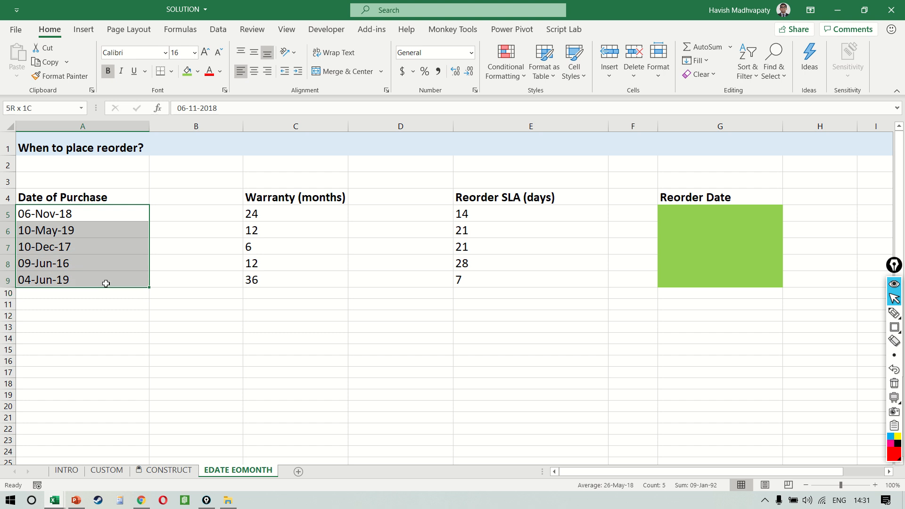
Highlight warranty months C5:C9, SLA days E5:E9 and purchase row 5 while explaining the data.
{"action": "left_click", "coordinate": [295, 214]}
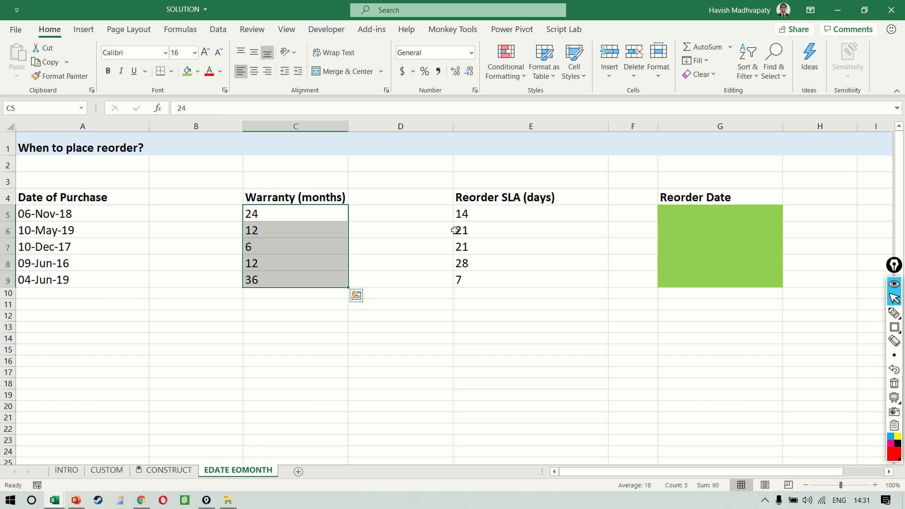
{"action": "left_click", "coordinate": [530, 214]}
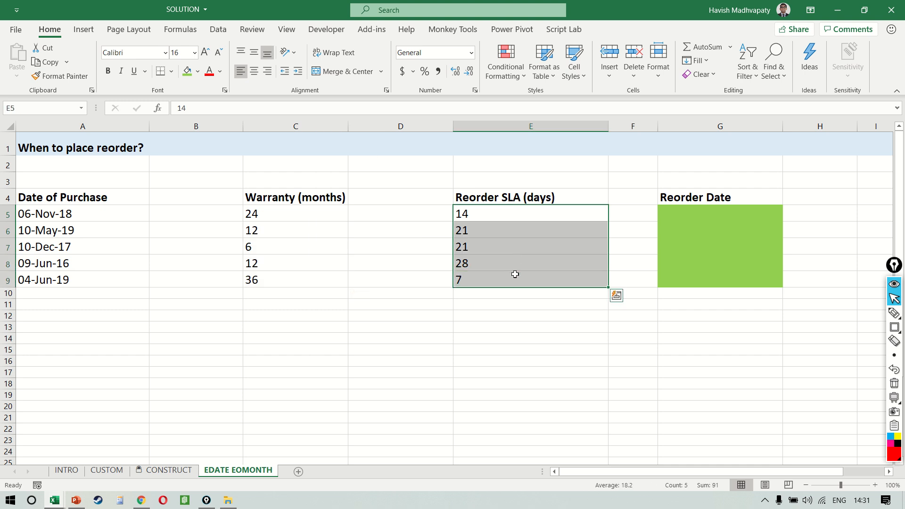
{"action": "mouse_move", "coordinate": [457, 214]}
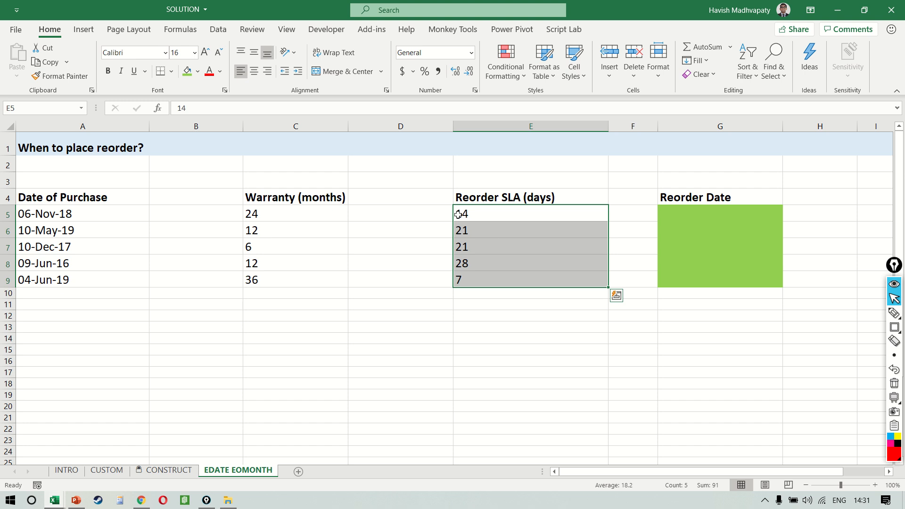
{"action": "mouse_move", "coordinate": [523, 311]}
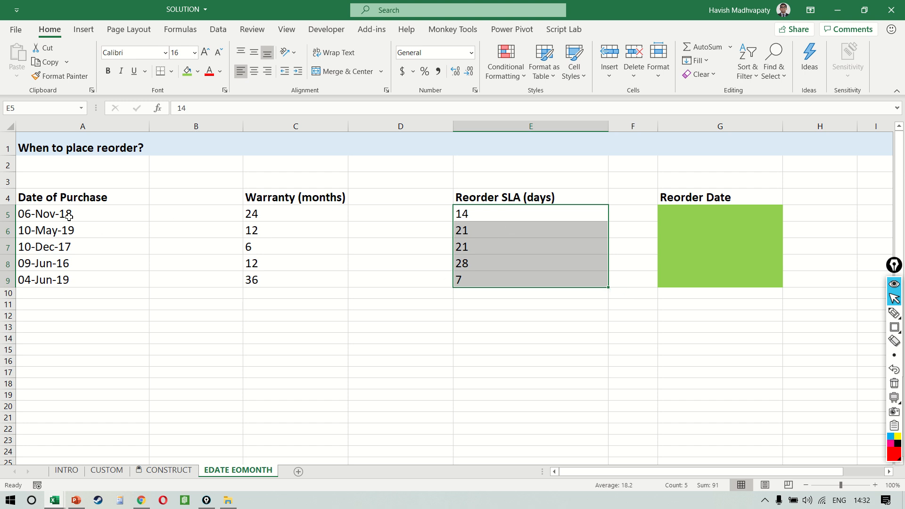
{"action": "left_click", "coordinate": [82, 213]}
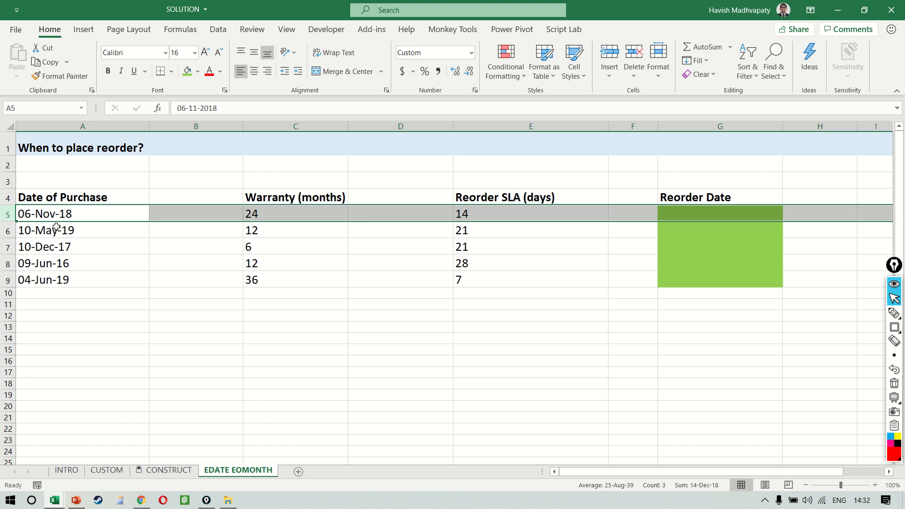
{"action": "mouse_move", "coordinate": [321, 224]}
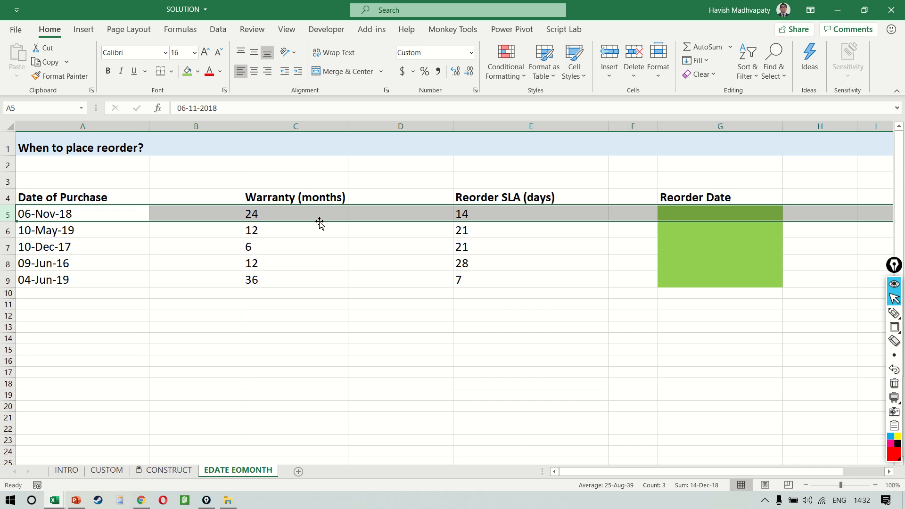
{"action": "mouse_move", "coordinate": [595, 208]}
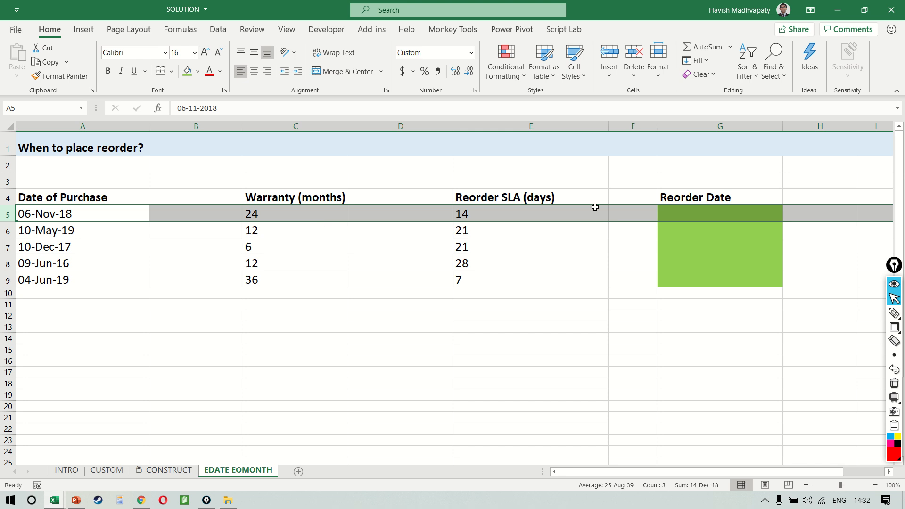
{"action": "mouse_move", "coordinate": [506, 224]}
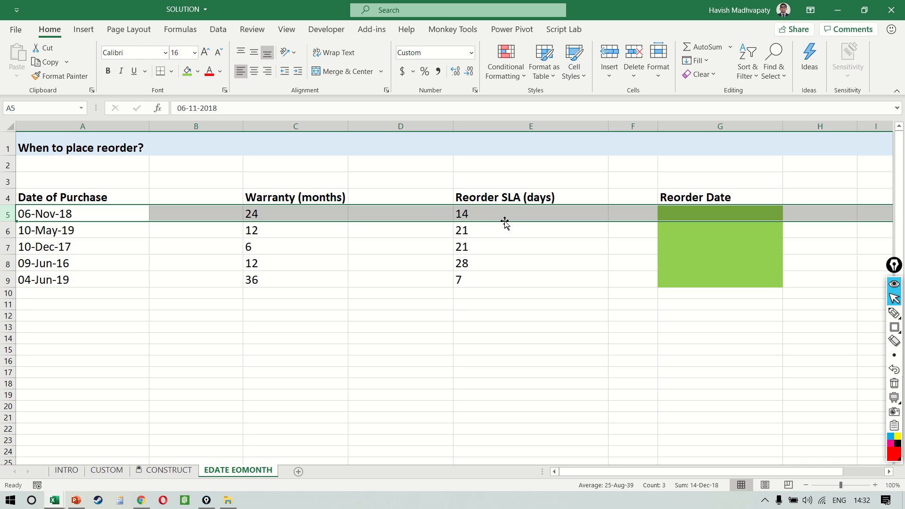
{"action": "mouse_move", "coordinate": [677, 220]}
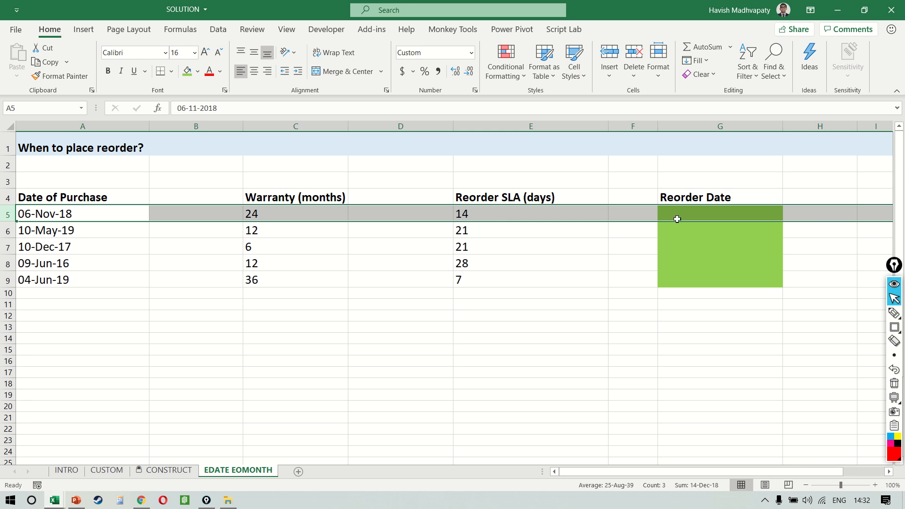
Enter a trial formula in G5 multiplying purchase date A5 by (365*2).
{"action": "type", "text": "="}
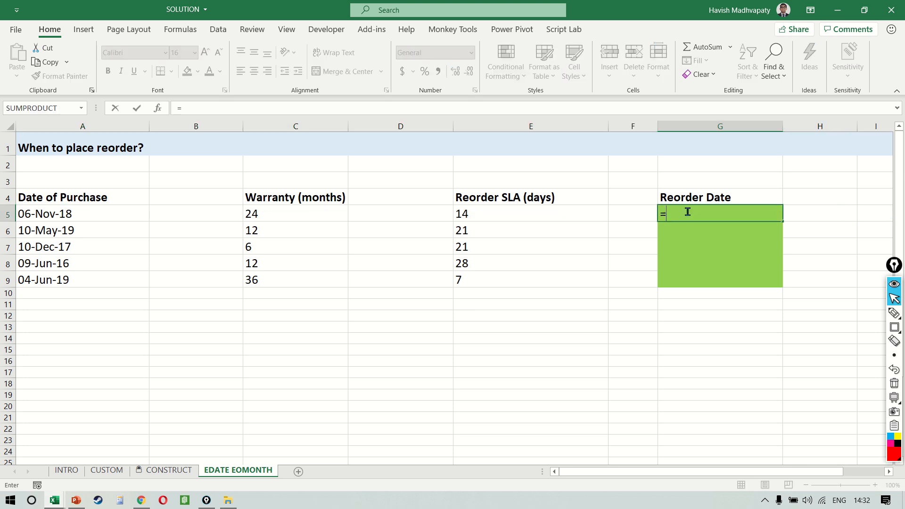
{"action": "mouse_move", "coordinate": [350, 321]}
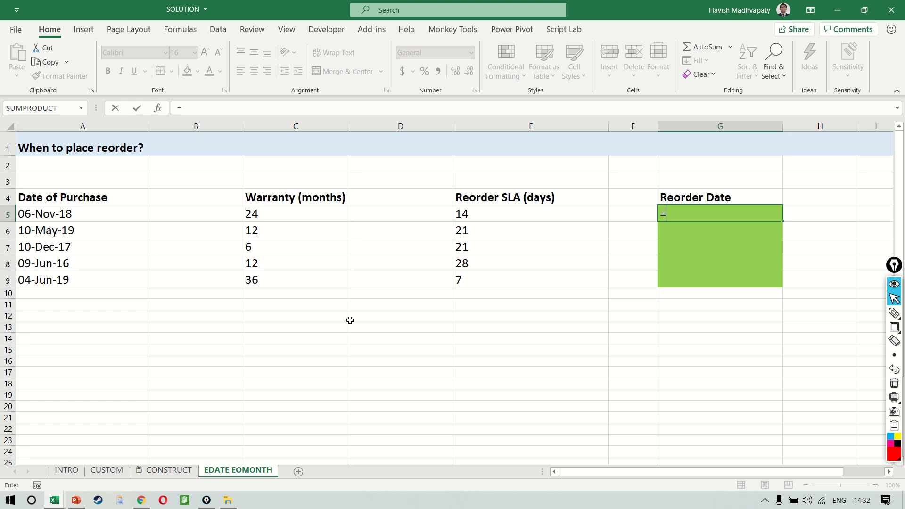
{"action": "mouse_move", "coordinate": [152, 221]}
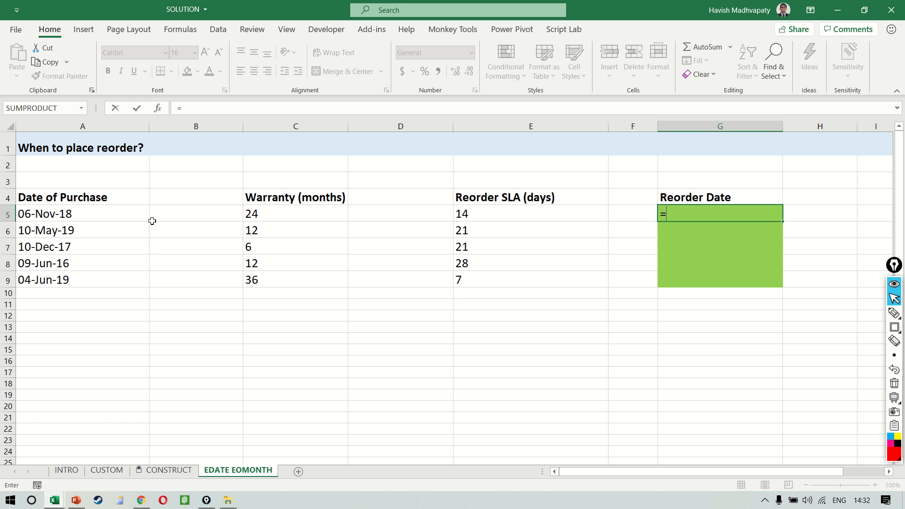
{"action": "mouse_move", "coordinate": [324, 218]}
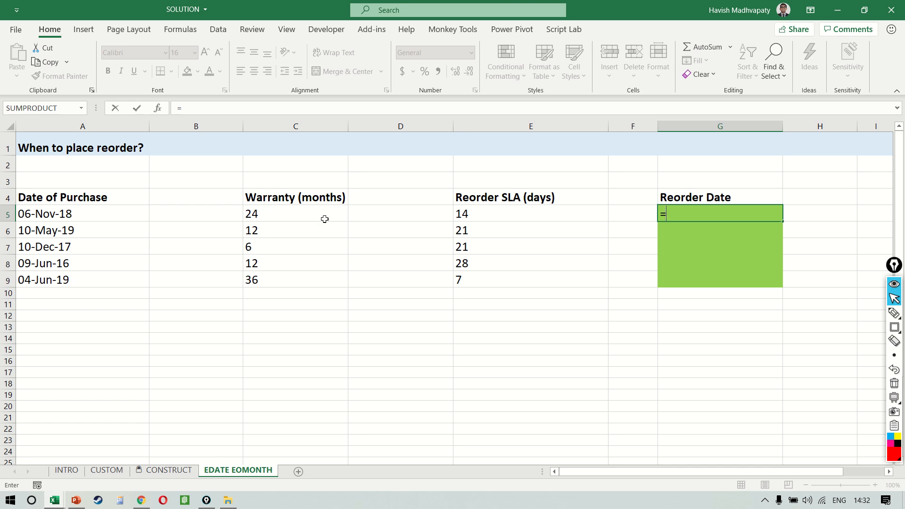
{"action": "left_click", "coordinate": [633, 214]}
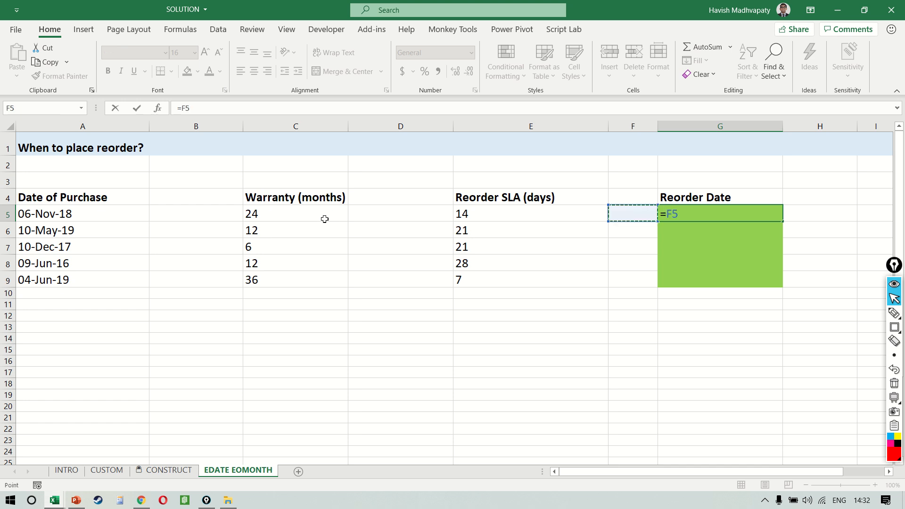
{"action": "left_click", "coordinate": [82, 213]}
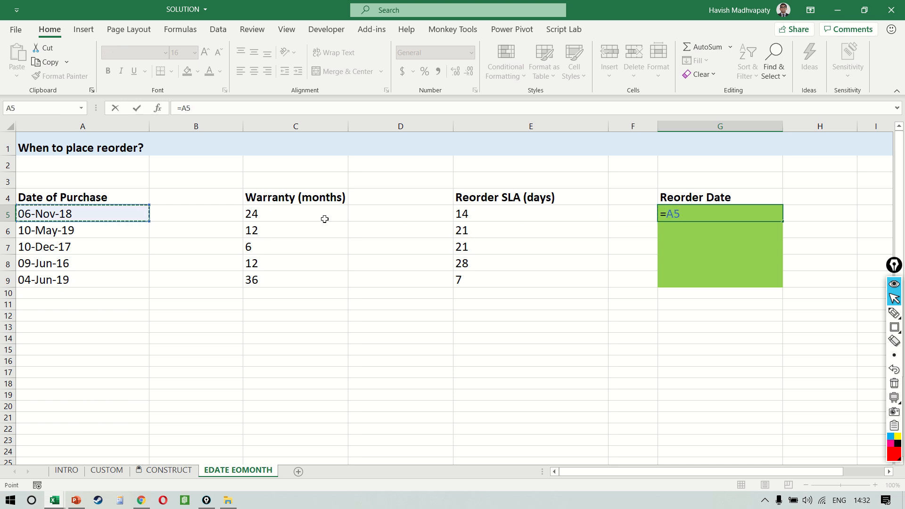
{"action": "type", "text": "*(365"}
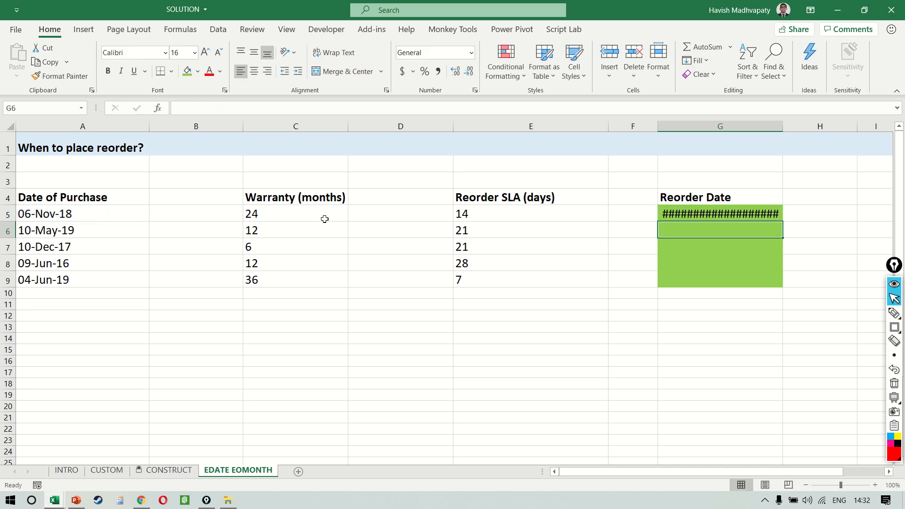
Format G5 as Short Date and change the formula to =A5+(365*2).
{"action": "left_click", "coordinate": [720, 214]}
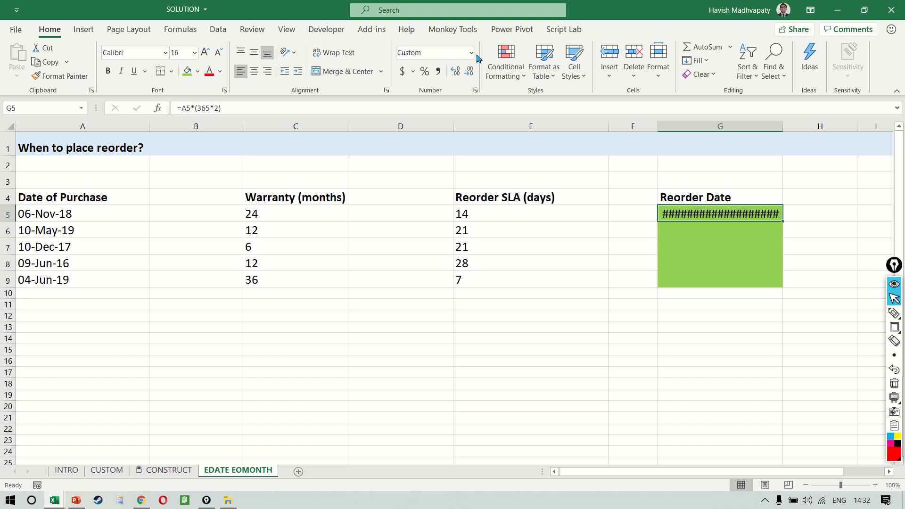
{"action": "left_click", "coordinate": [472, 52]}
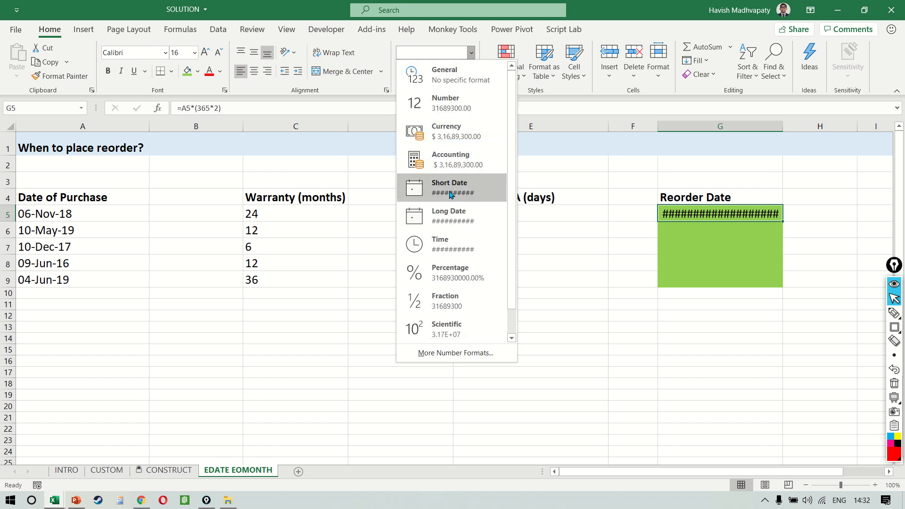
{"action": "left_click", "coordinate": [450, 187]}
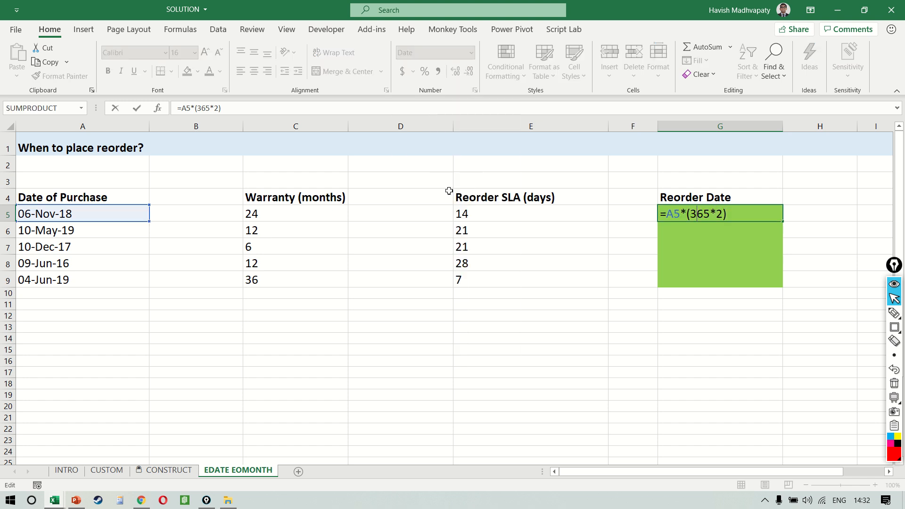
{"action": "type", "text": "+"}
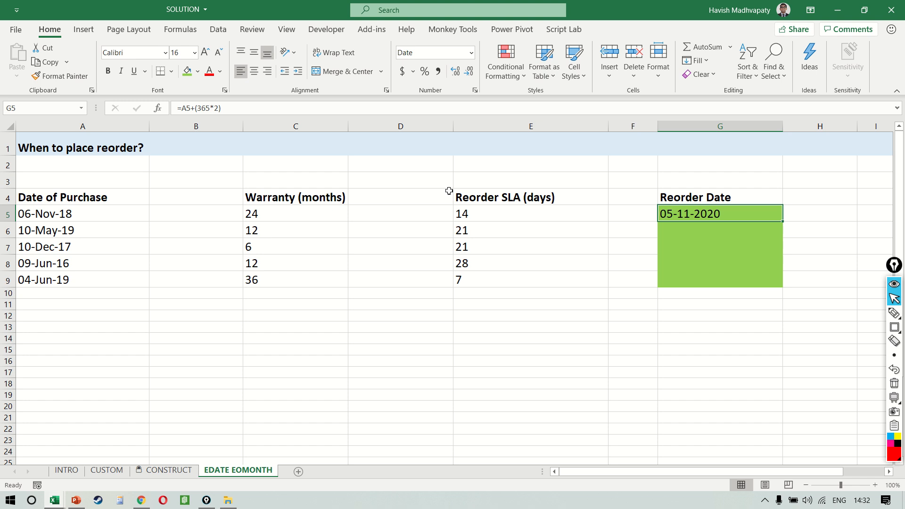
Fill the =A5+(365*2) reorder formula from G5 down to G9.
{"action": "left_click", "coordinate": [633, 213]}
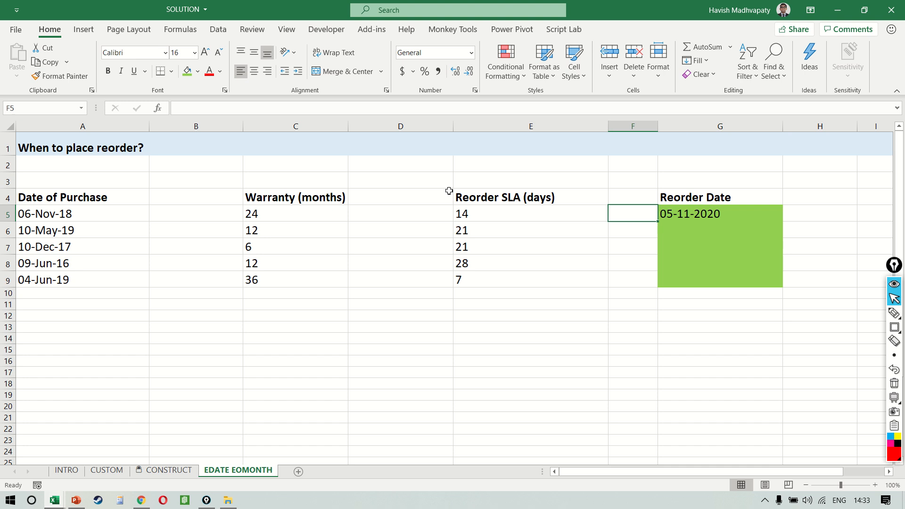
{"action": "left_click", "coordinate": [82, 213]}
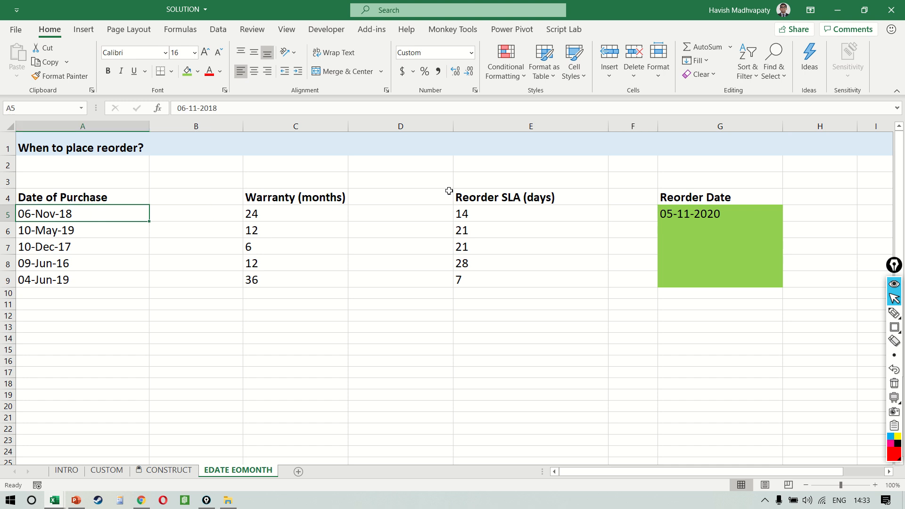
{"action": "left_click", "coordinate": [295, 229]}
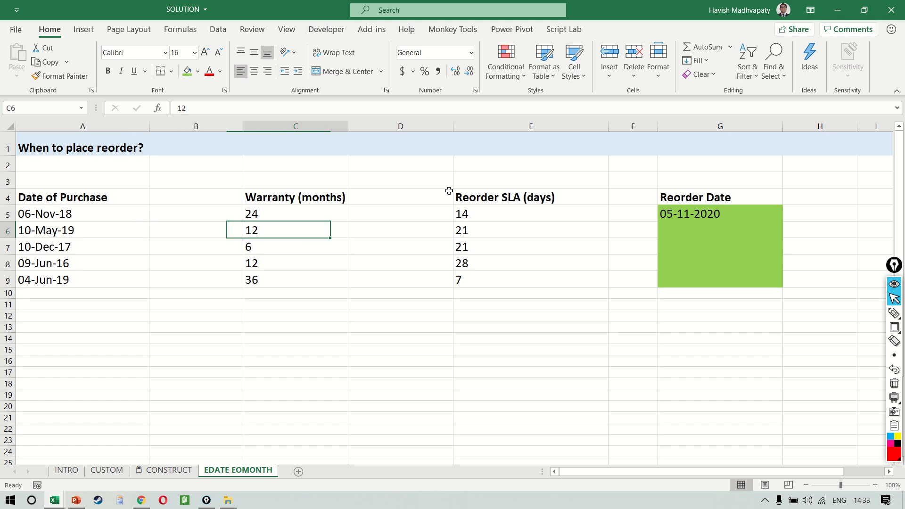
{"action": "left_click", "coordinate": [720, 214]}
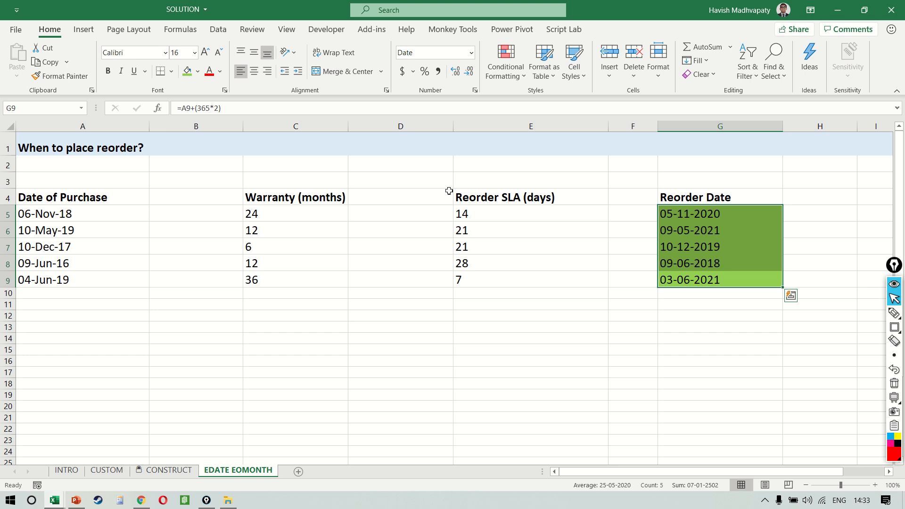
{"action": "left_click", "coordinate": [83, 280]}
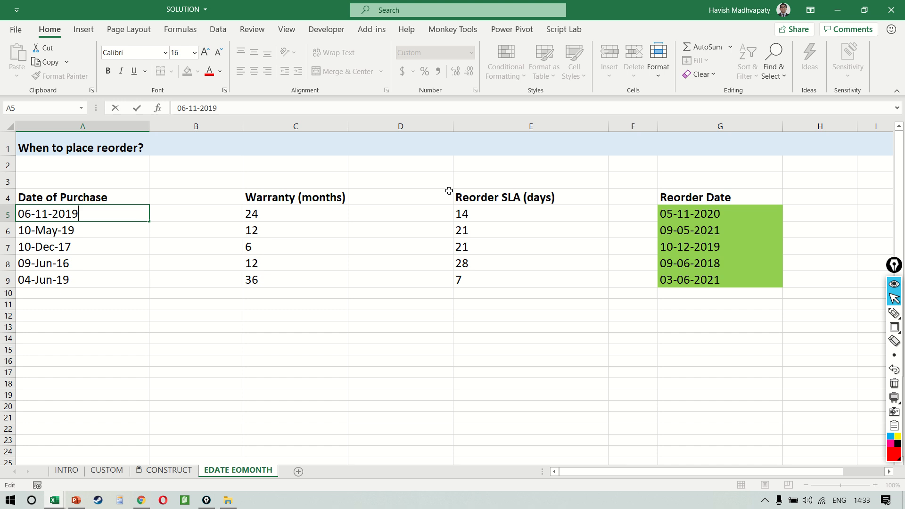
Change the first purchase date, set warranty C5 to 60, and try =A5+(365*5) in G5.
{"action": "key", "text": "Return"}
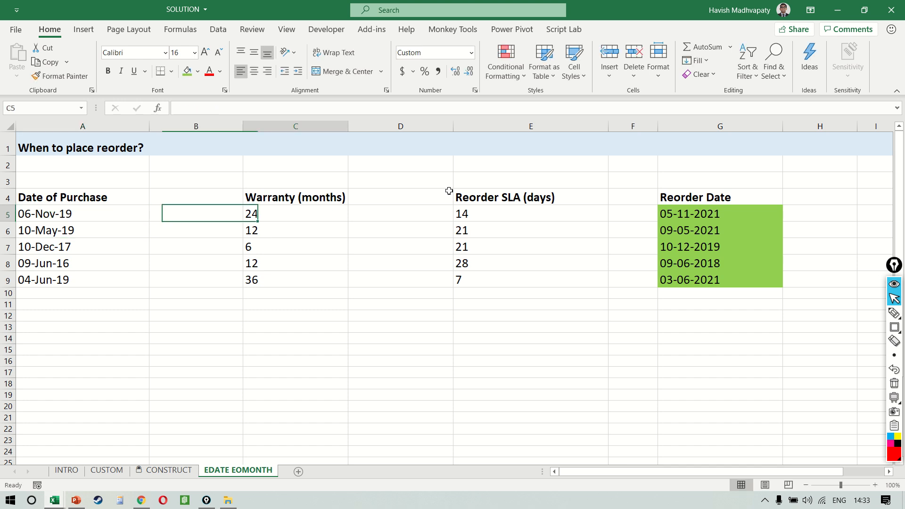
{"action": "left_click", "coordinate": [718, 214]}
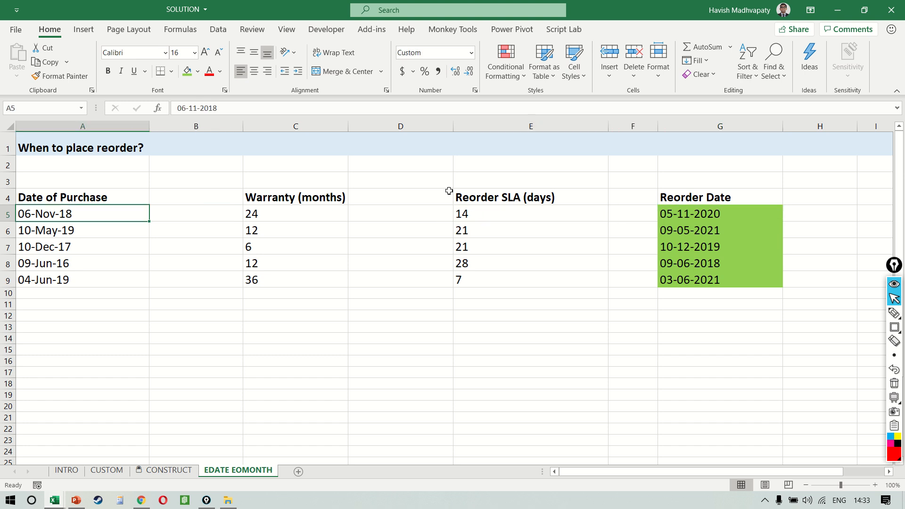
{"action": "left_click", "coordinate": [196, 213]}
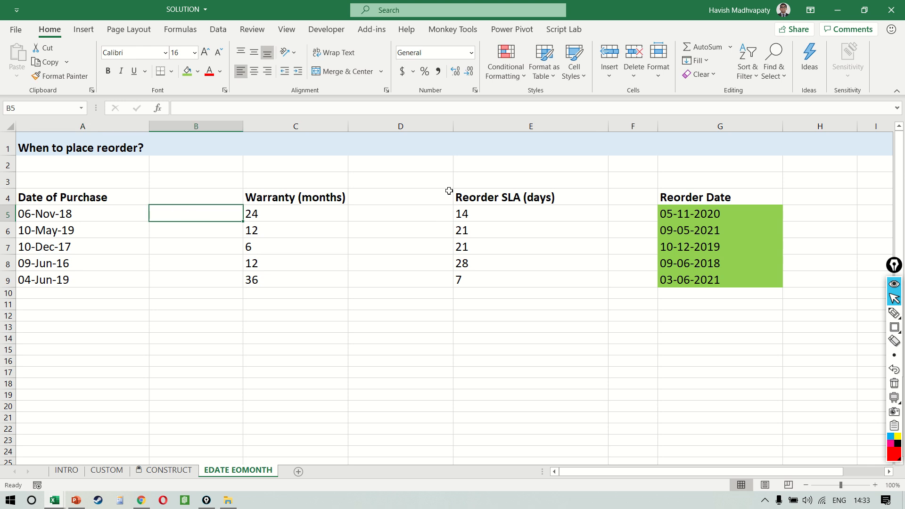
{"action": "type", "text": "60"}
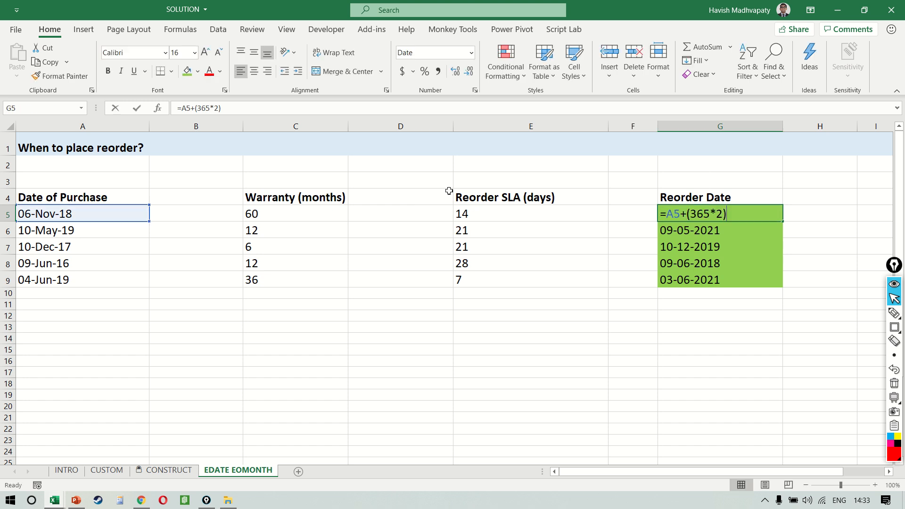
{"action": "key", "text": "Backspace"}
{"action": "type", "text": "5"}
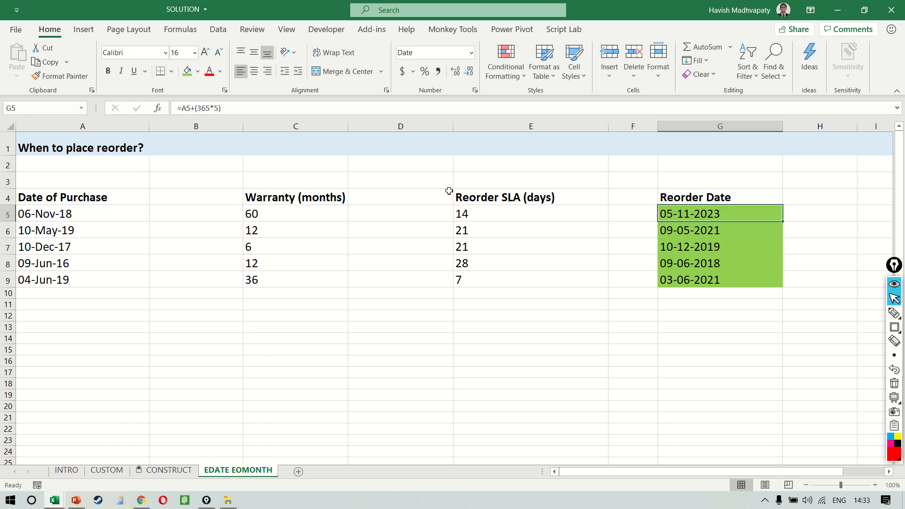
Check the lower rows' reorder formulas, then undo back to the original data and the G5 formula.
{"action": "left_click", "coordinate": [720, 229]}
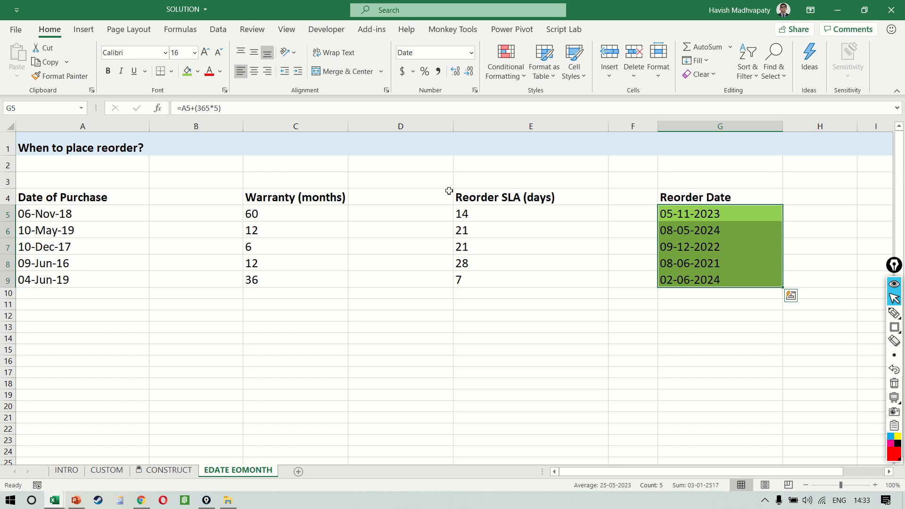
{"action": "left_click", "coordinate": [633, 229]}
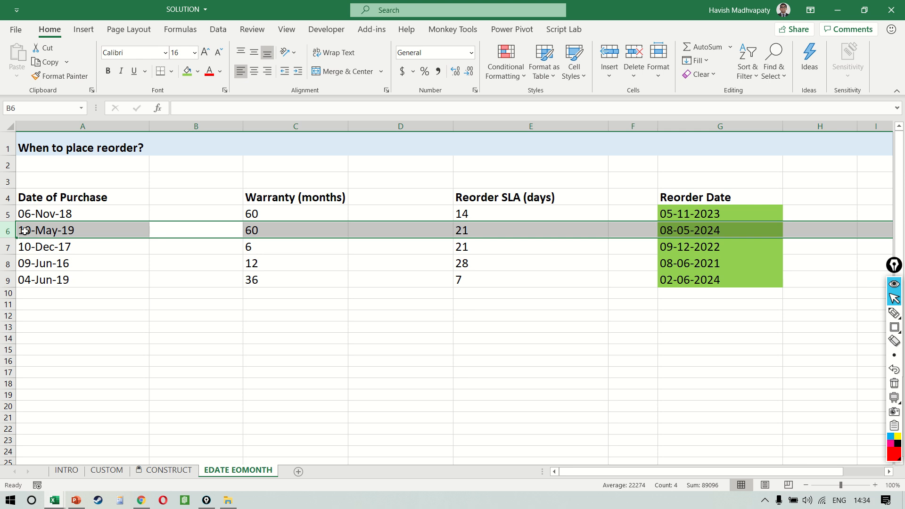
{"action": "mouse_move", "coordinate": [765, 231]}
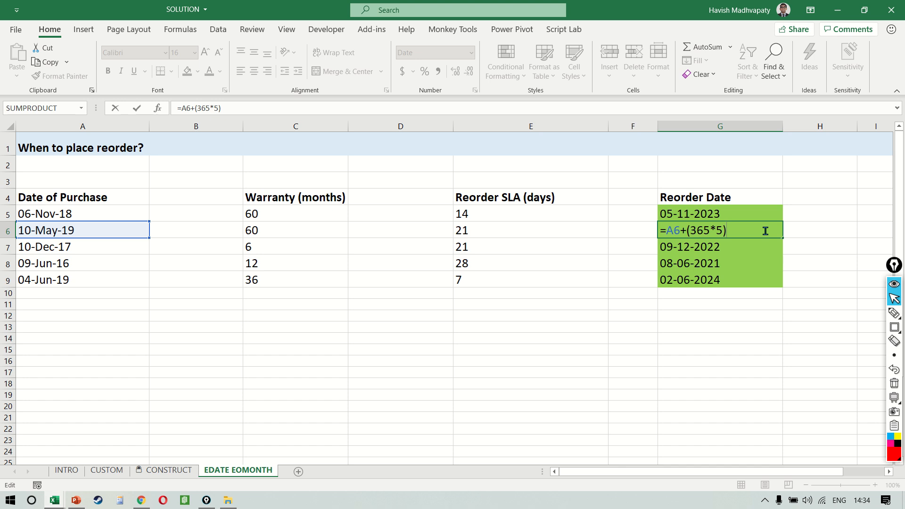
{"action": "key", "text": "Return"}
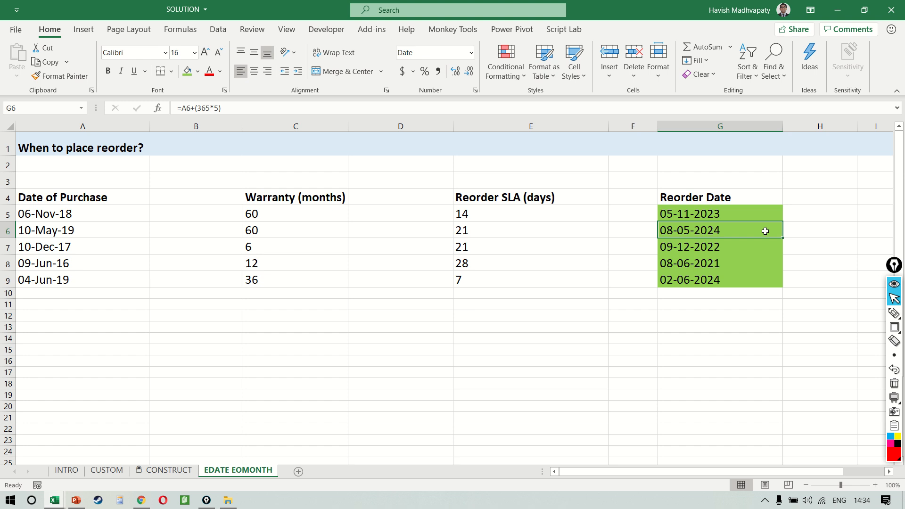
{"action": "left_click", "coordinate": [718, 247]}
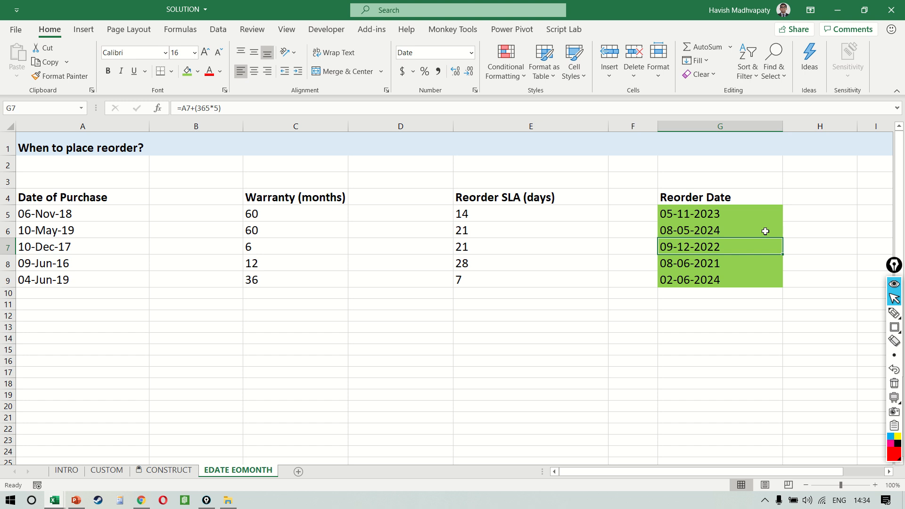
{"action": "left_click", "coordinate": [720, 230]}
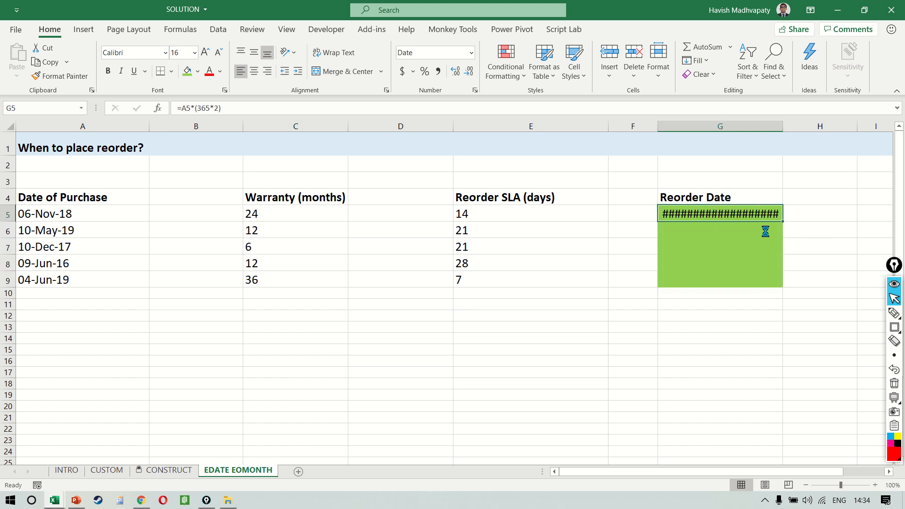
{"action": "double_click", "coordinate": [720, 214]}
{"action": "type", "text": "+"}
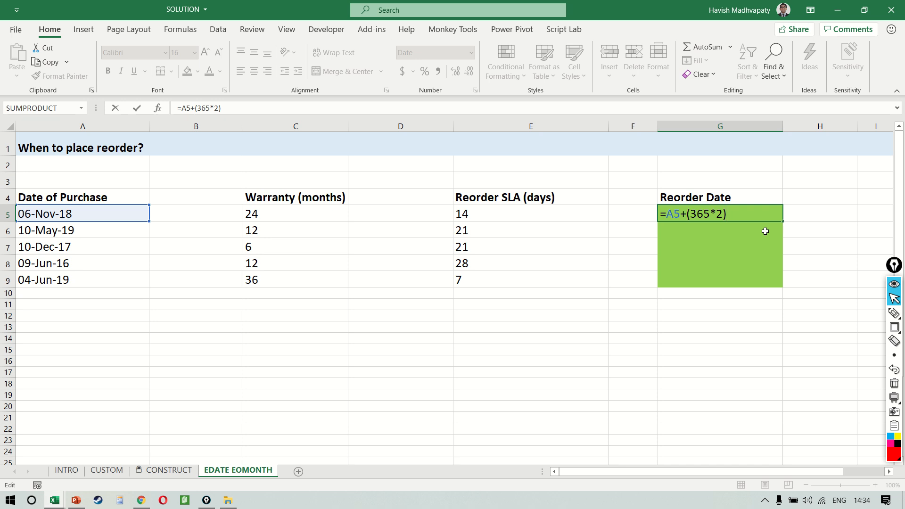
Enter =EDATE(A5,C5) in G5 as the first reorder date.
{"action": "type", "text": "=EDATE("}
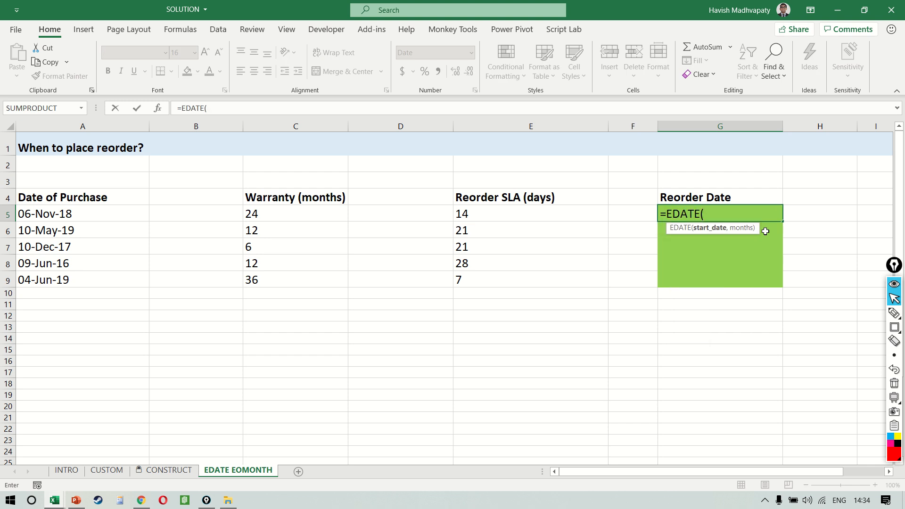
{"action": "left_click", "coordinate": [82, 213]}
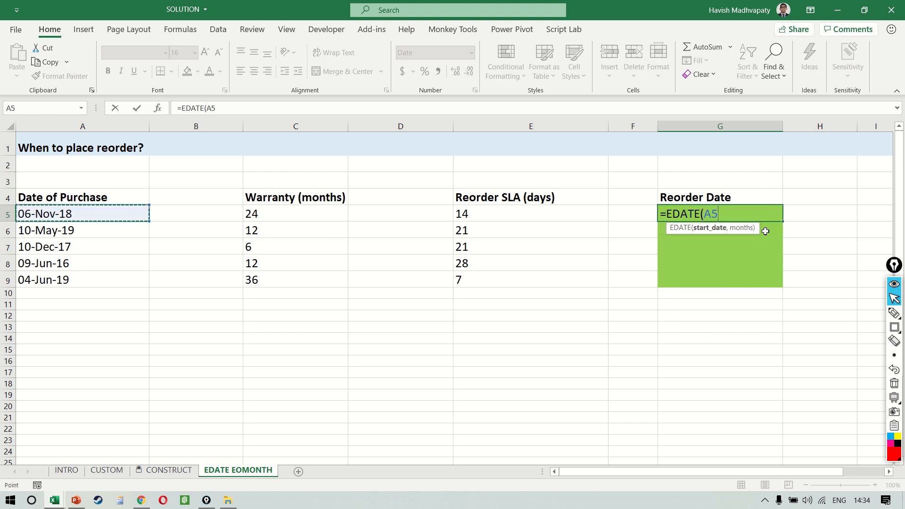
{"action": "type", "text": ","}
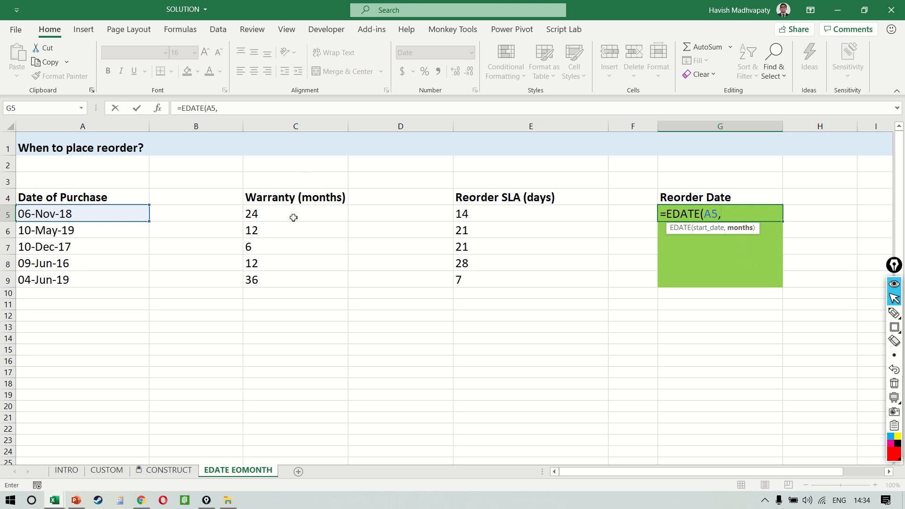
{"action": "left_click", "coordinate": [295, 214]}
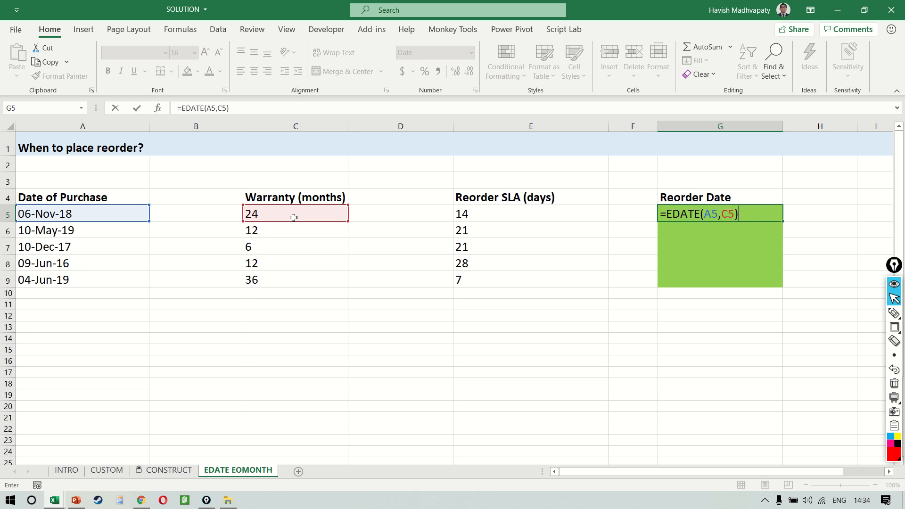
{"action": "key", "text": "Return"}
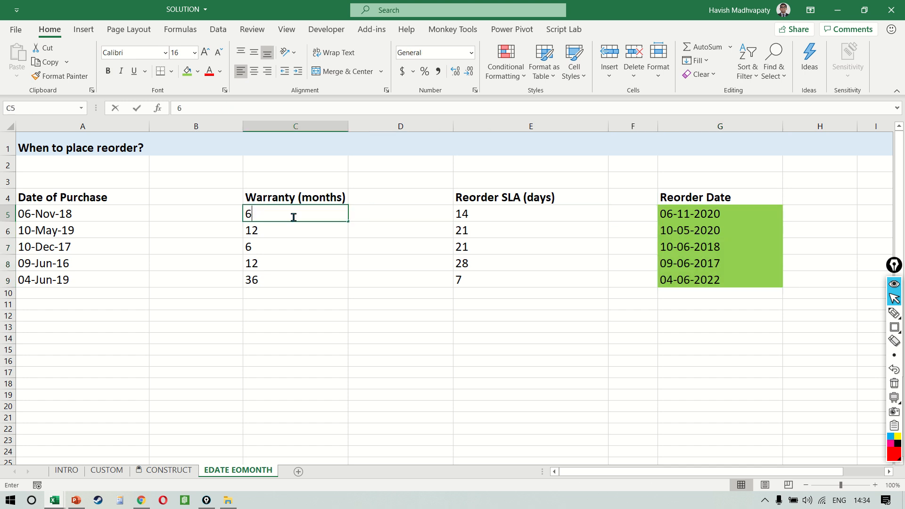
Set warranty C5 to 60 and fill the EDATE formula down to G9.
{"action": "key", "text": "Enter"}
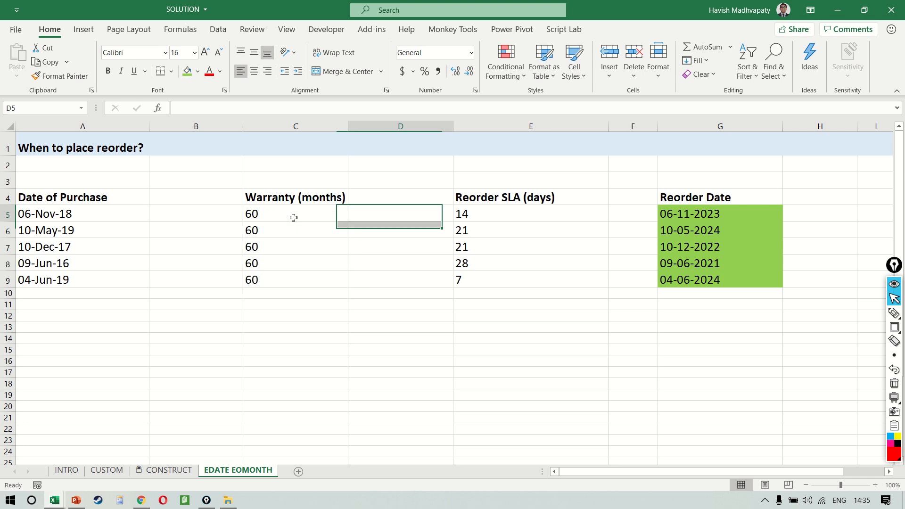
{"action": "left_click", "coordinate": [720, 214]}
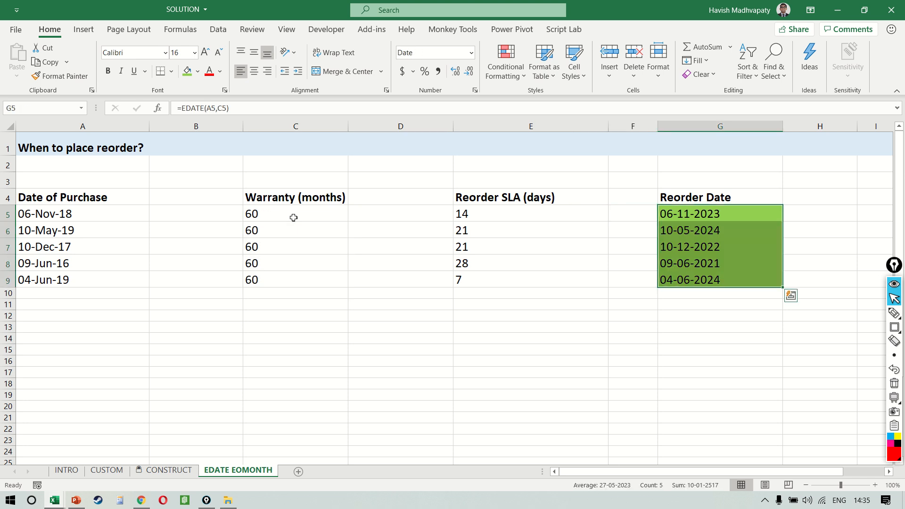
{"action": "double_click", "coordinate": [719, 213]}
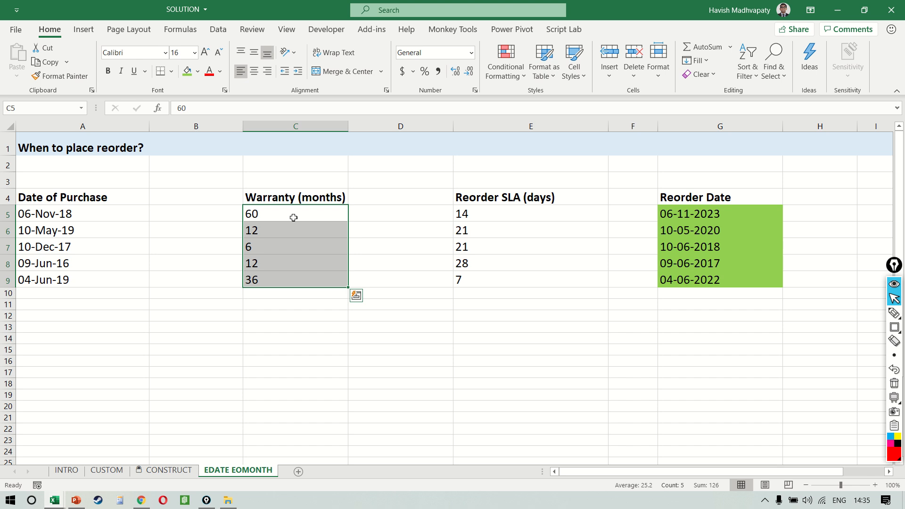
Change the reorder formula to =EDATE(A5,C5)-1 with all warranties at 60 months.
{"action": "left_click", "coordinate": [295, 214]}
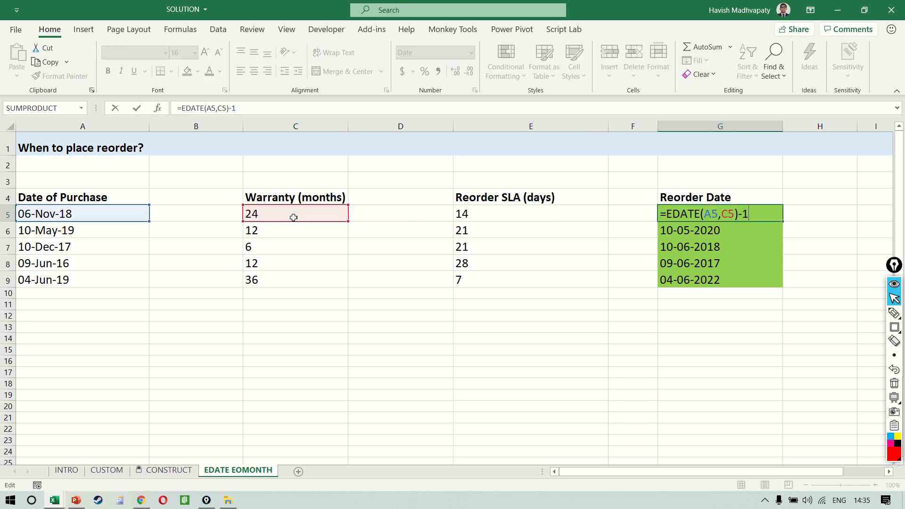
{"action": "key", "text": "Return"}
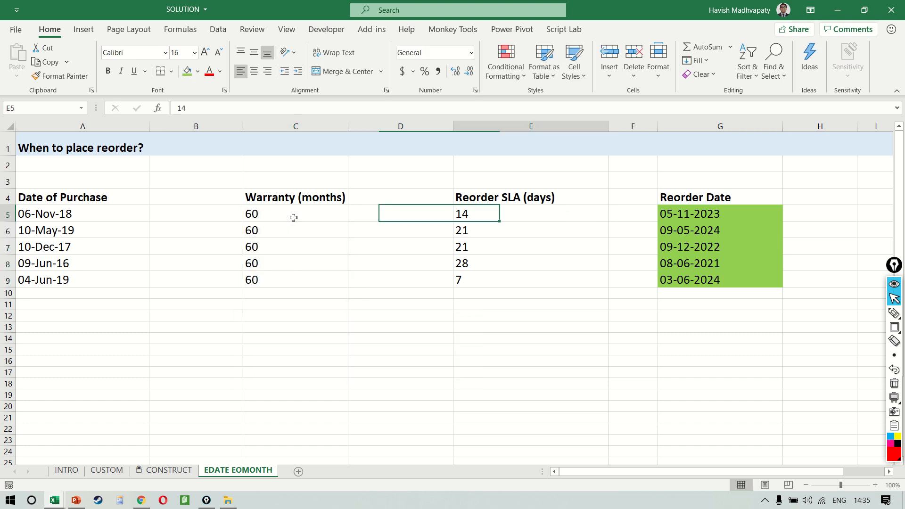
{"action": "left_click", "coordinate": [719, 214]}
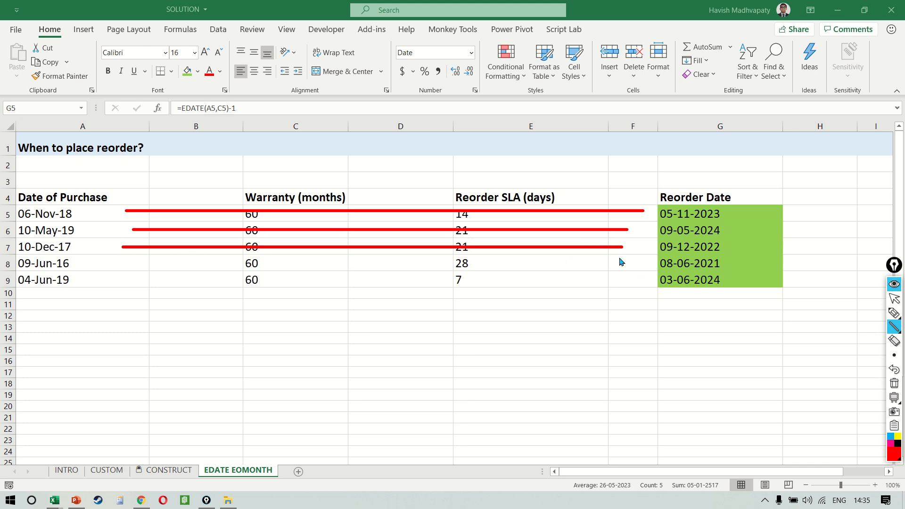
{"action": "mouse_move", "coordinate": [146, 285]}
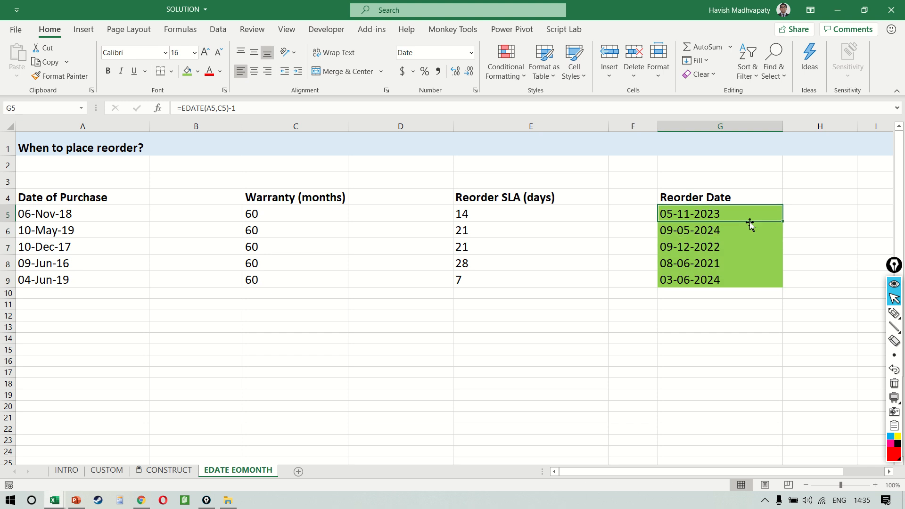
Edit G5 to =EDATE(A5,C5)-1-E5 and fill it down to G9.
{"action": "double_click", "coordinate": [719, 213]}
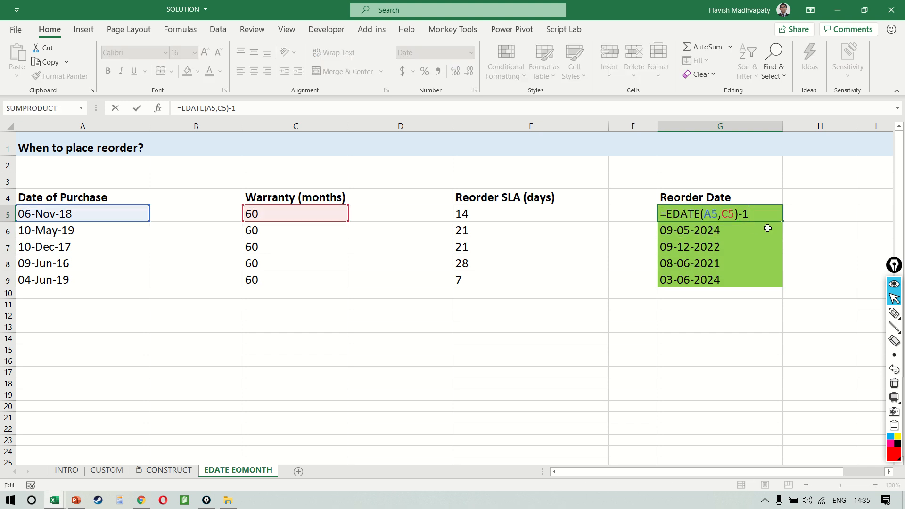
{"action": "mouse_move", "coordinate": [510, 223]}
{"action": "type", "text": "-14"}
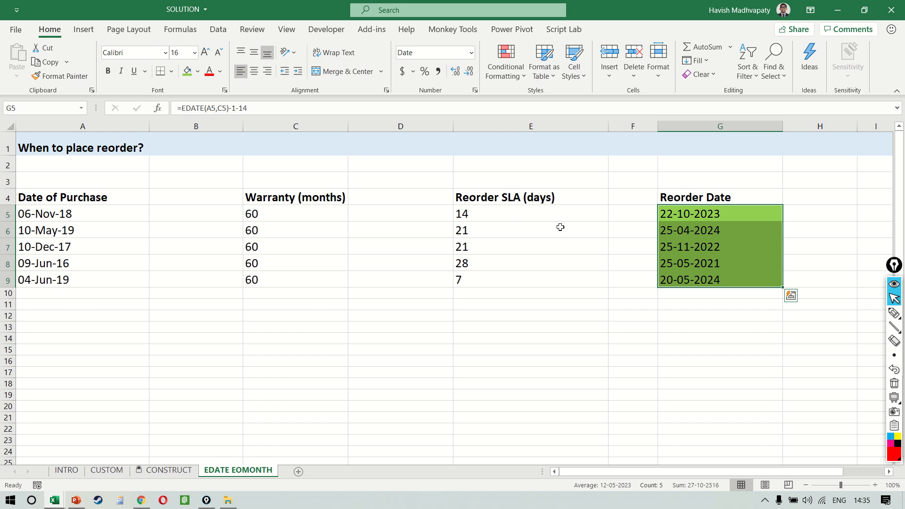
{"action": "mouse_move", "coordinate": [576, 192]}
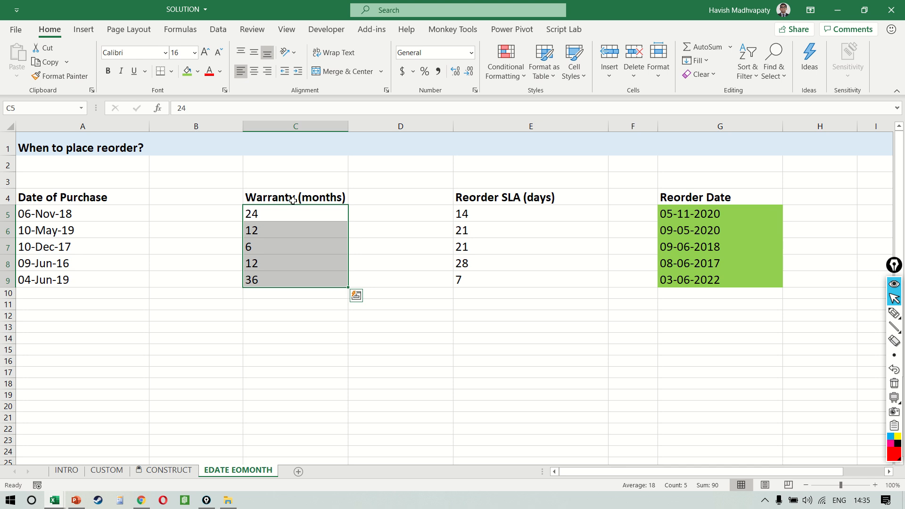
{"action": "left_click", "coordinate": [720, 214]}
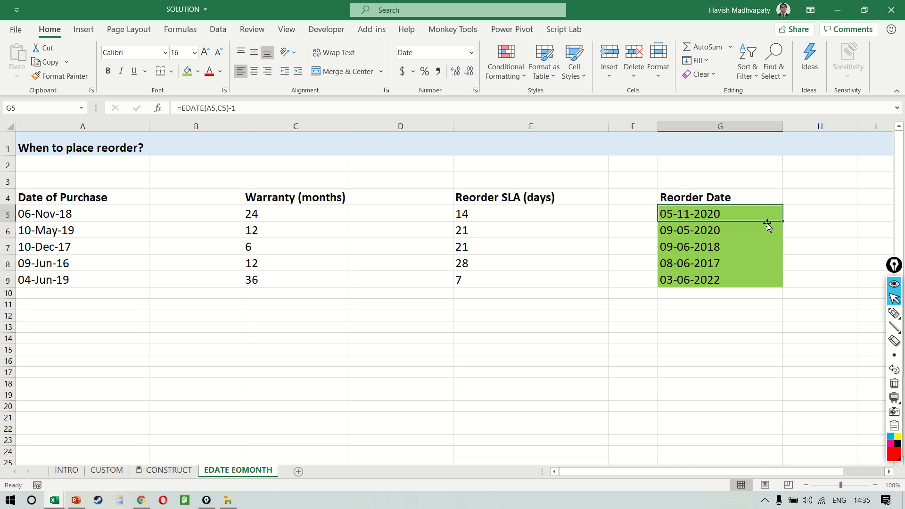
{"action": "double_click", "coordinate": [719, 214]}
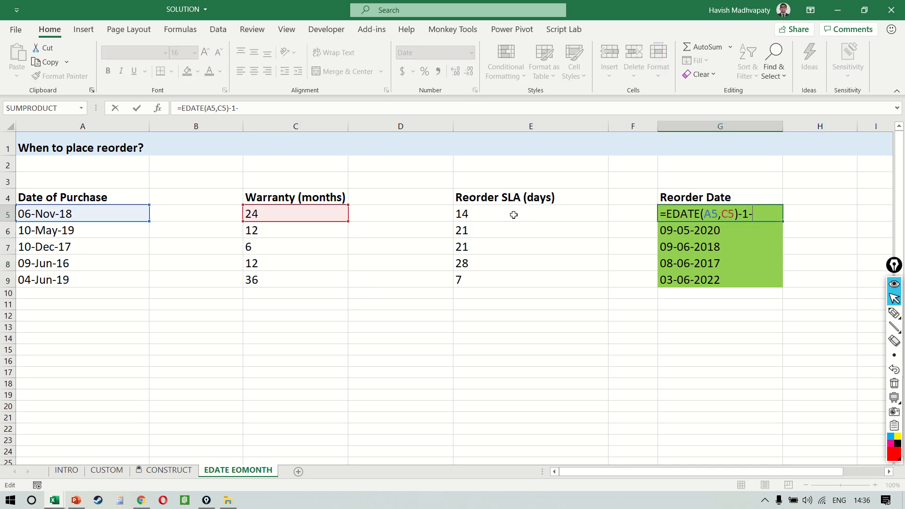
{"action": "key", "text": "Return"}
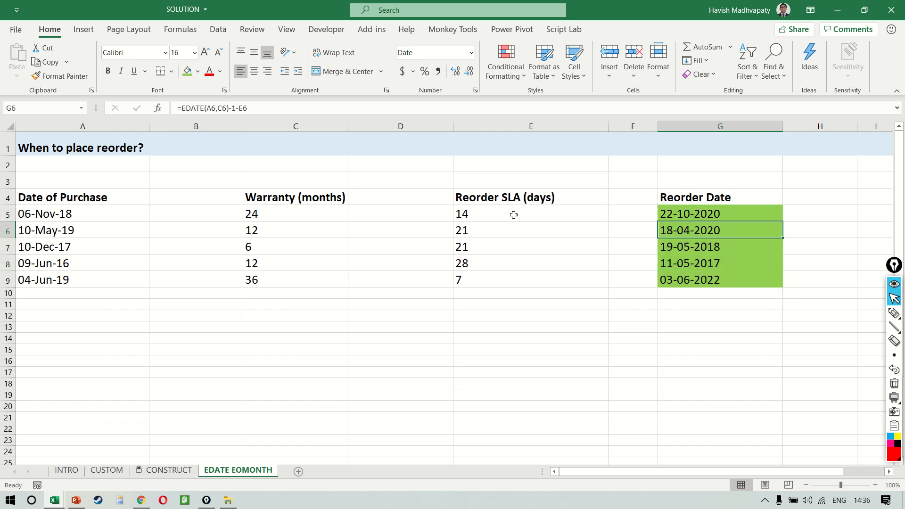
{"action": "left_click", "coordinate": [719, 214]}
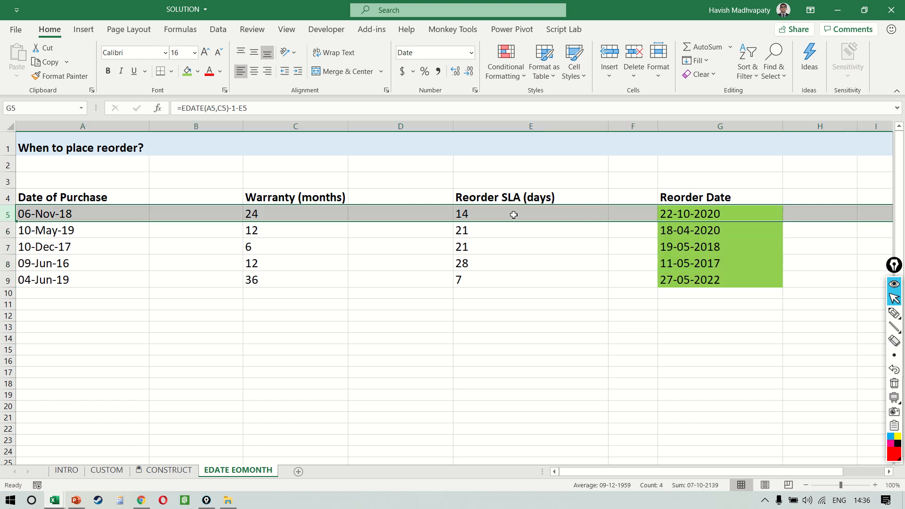
{"action": "mouse_move", "coordinate": [612, 251]}
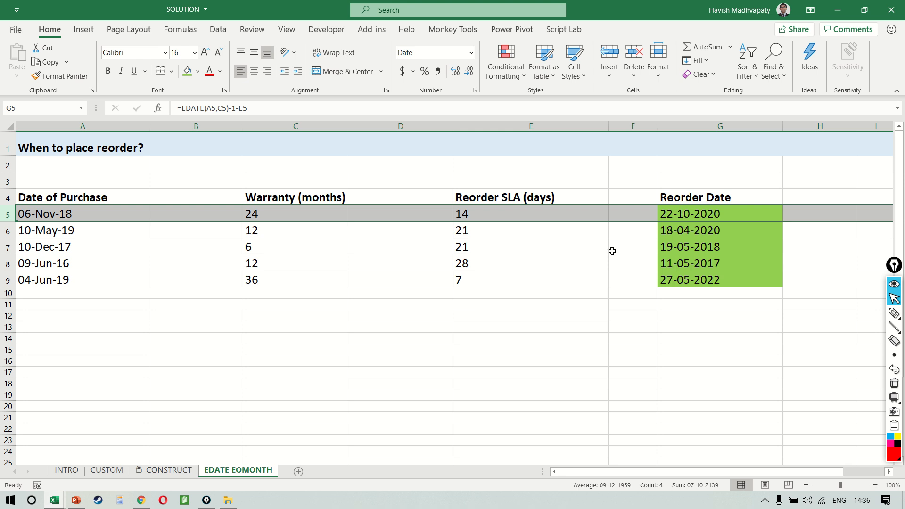
{"action": "mouse_move", "coordinate": [679, 223]}
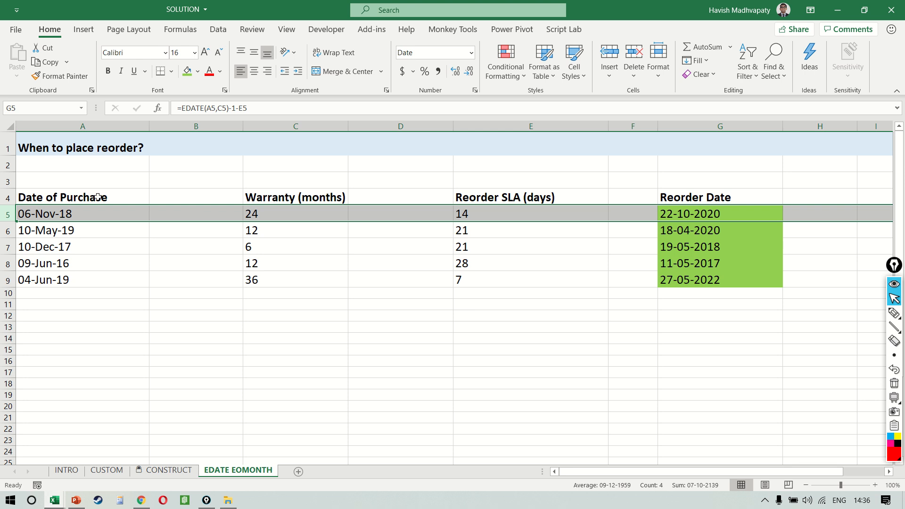
{"action": "mouse_move", "coordinate": [100, 240]}
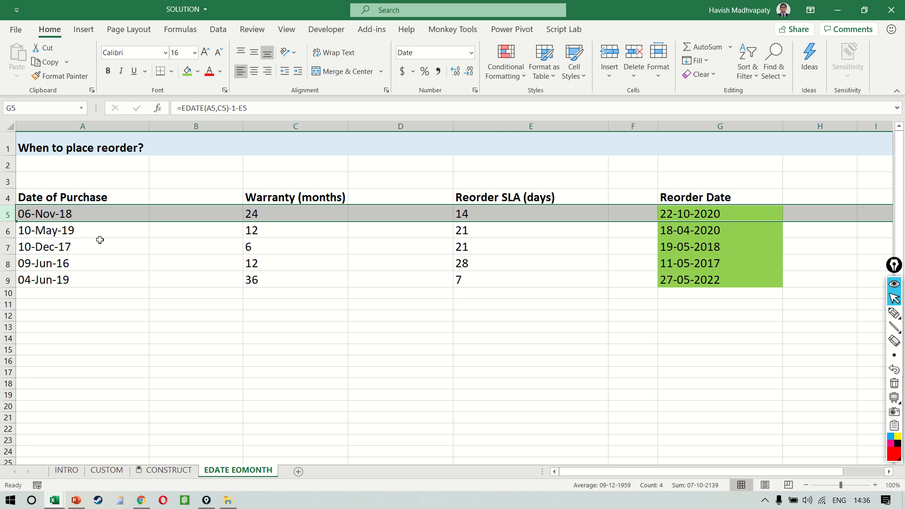
{"action": "mouse_move", "coordinate": [627, 225]}
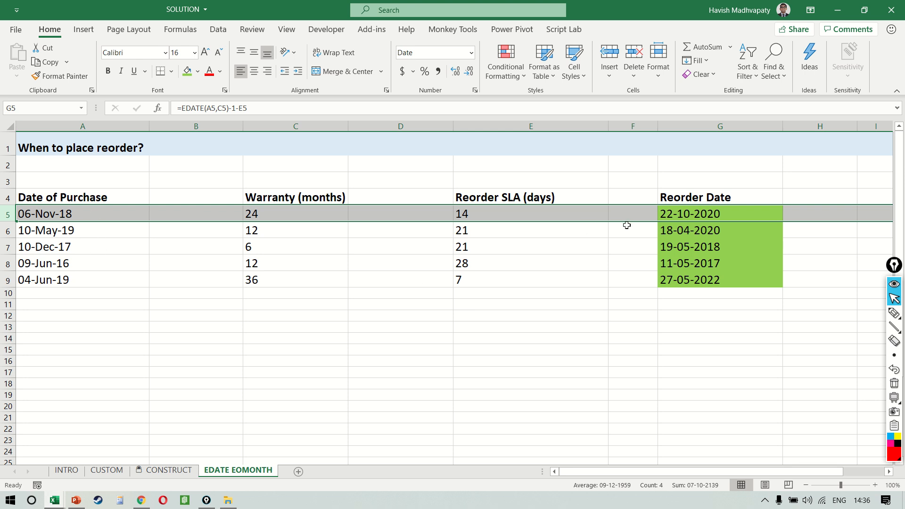
Edit each Current Date in A29:A33 so the year becomes 2020.
{"action": "scroll", "scroll_direction": "down", "scroll_amount": 3}
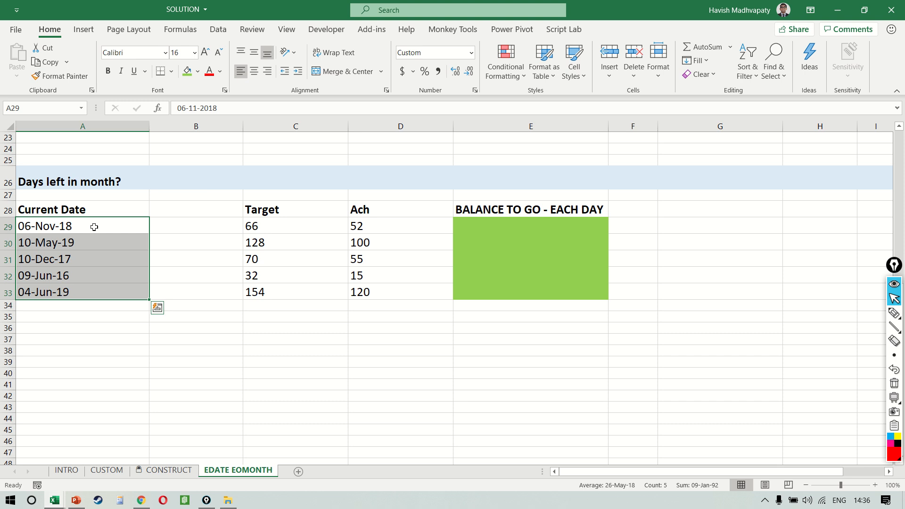
{"action": "left_click", "coordinate": [196, 226]}
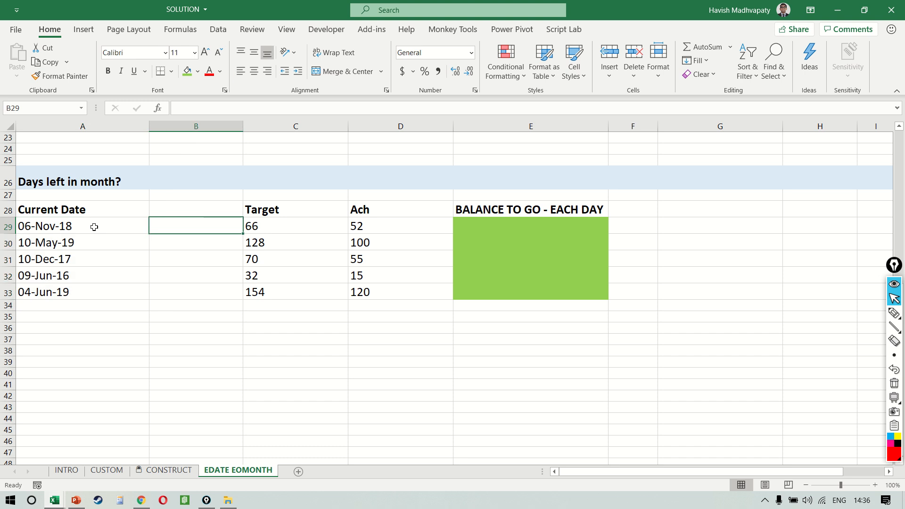
{"action": "double_click", "coordinate": [48, 226]}
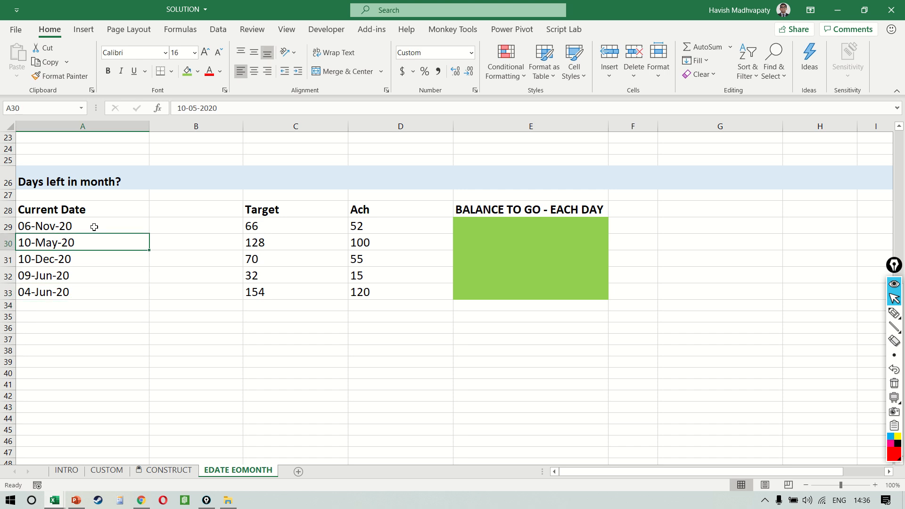
{"action": "left_click", "coordinate": [83, 226]}
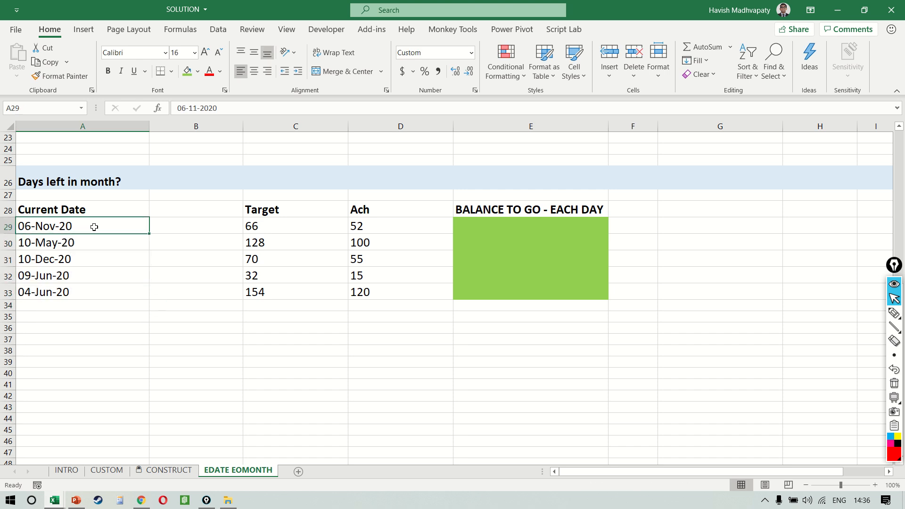
Insert a SALES REP column in A28:A33 listing reps A through E.
{"action": "left_click", "coordinate": [609, 60]}
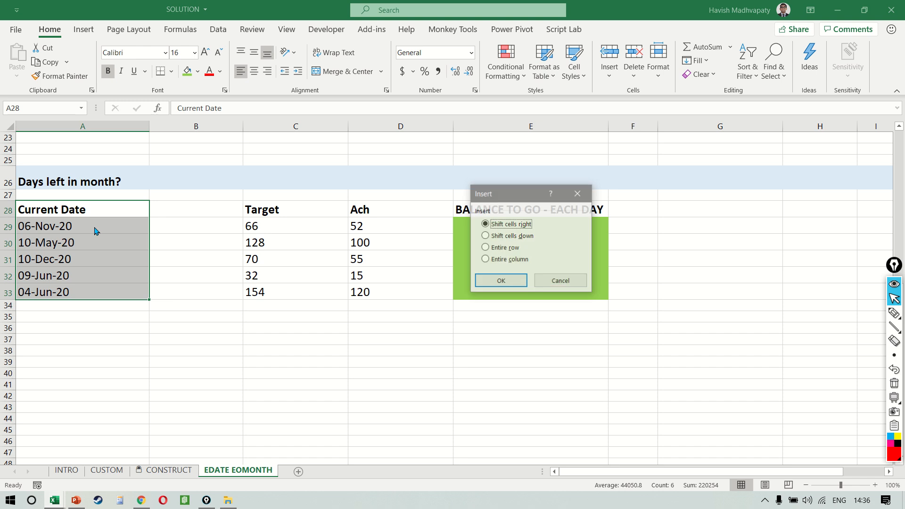
{"action": "left_click", "coordinate": [500, 281]}
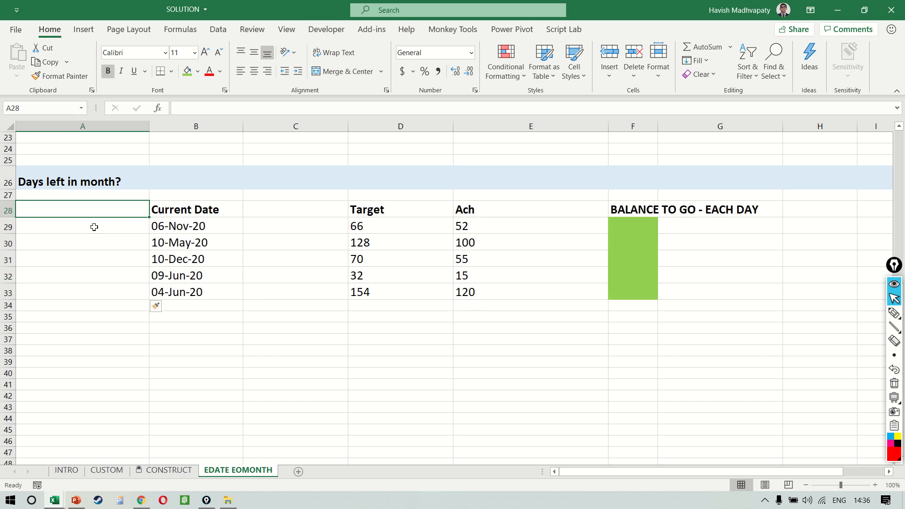
{"action": "type", "text": "SALES REP"}
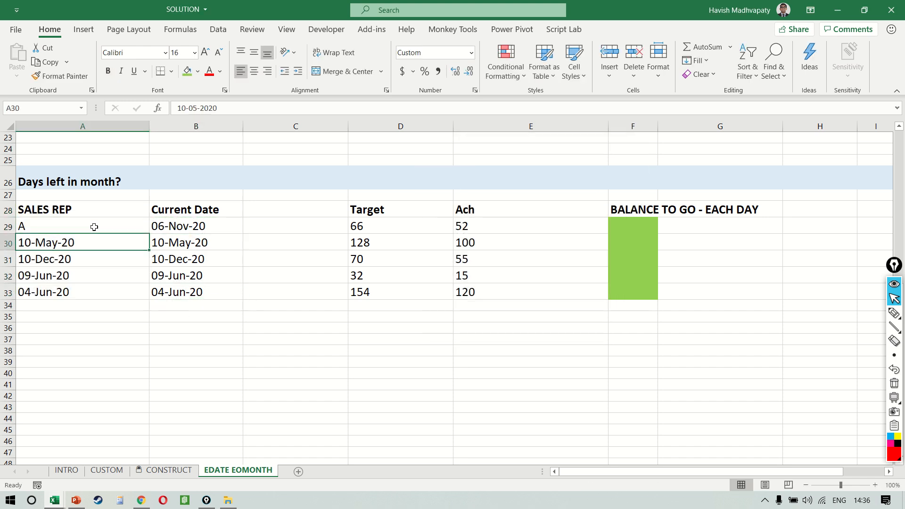
{"action": "type", "text": "E"}
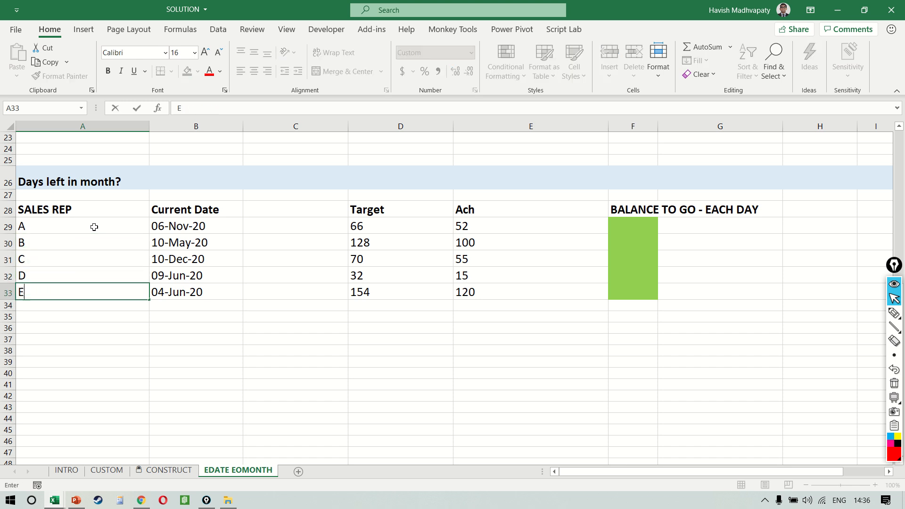
{"action": "left_click", "coordinate": [82, 226]}
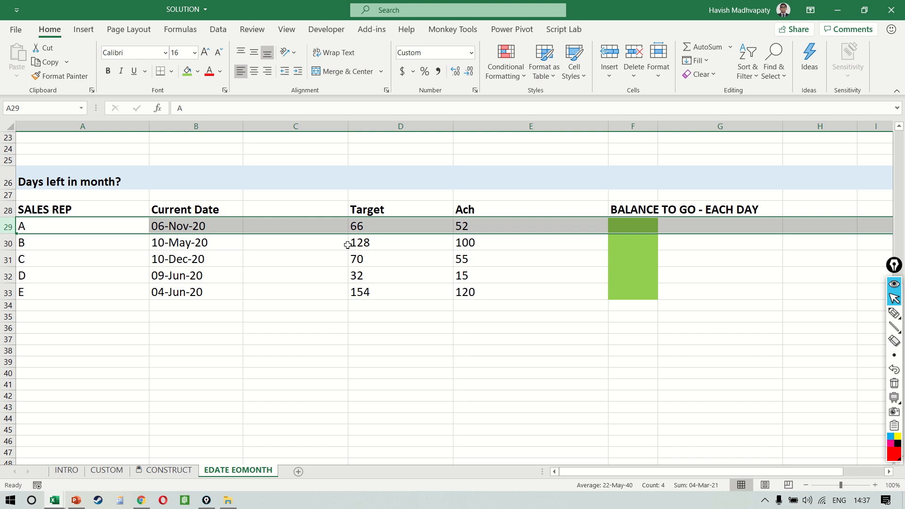
{"action": "mouse_move", "coordinate": [154, 225]}
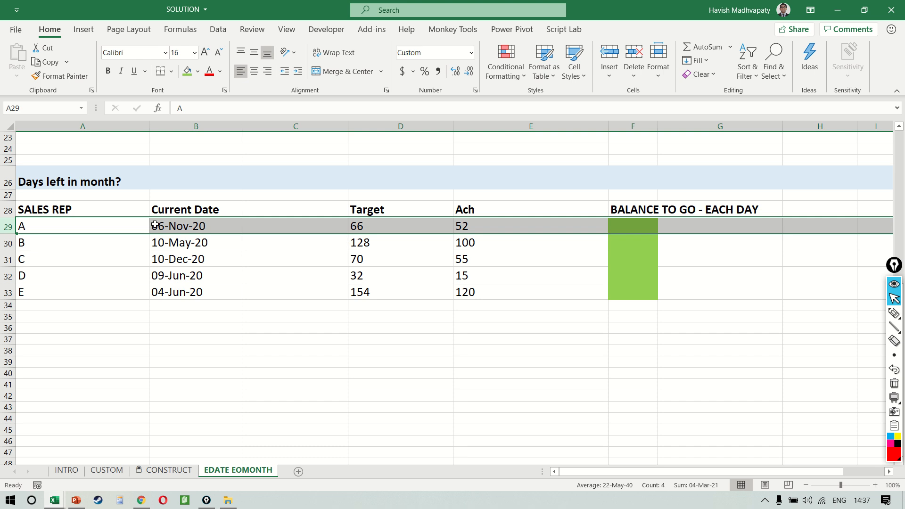
{"action": "mouse_move", "coordinate": [470, 225]}
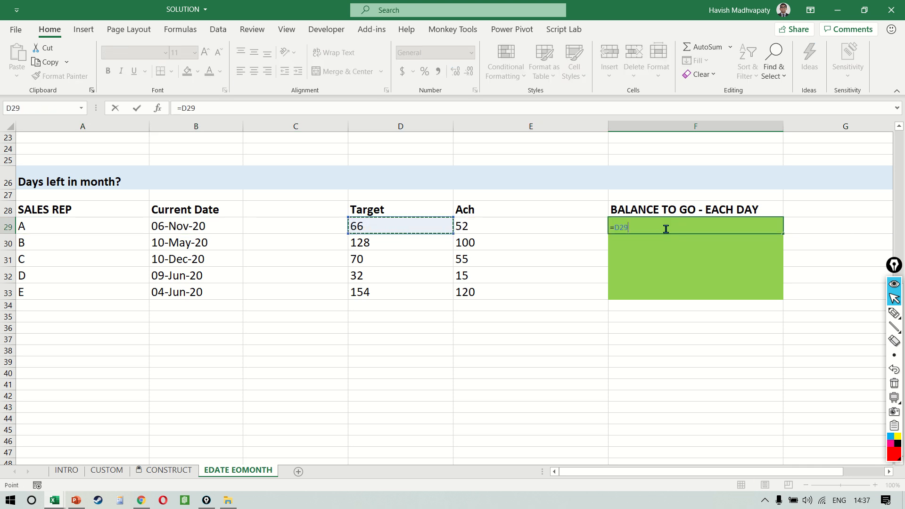
Fill F29:F33 with =D29-E29 (14, 28, 15, 17, 34) and change the current dates to later days.
{"action": "type", "text": "-E29"}
{"action": "key", "text": "Return"}
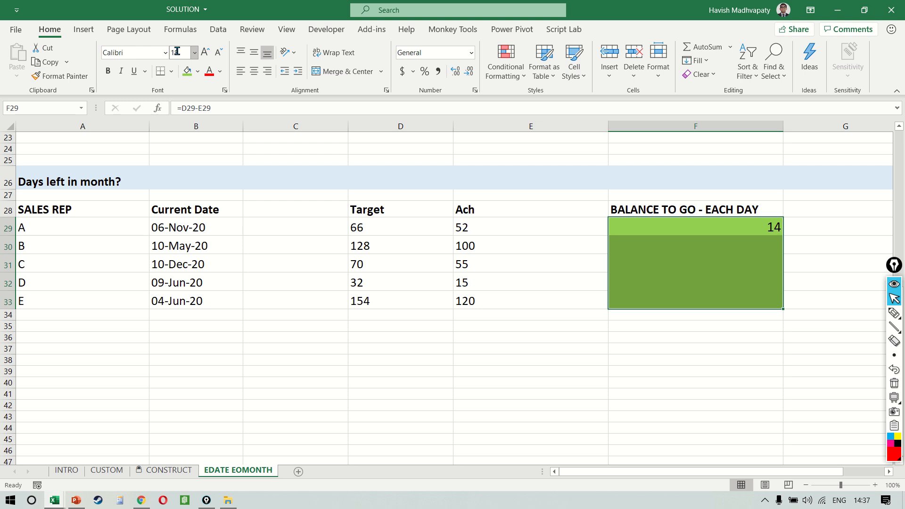
{"action": "left_click", "coordinate": [400, 246]}
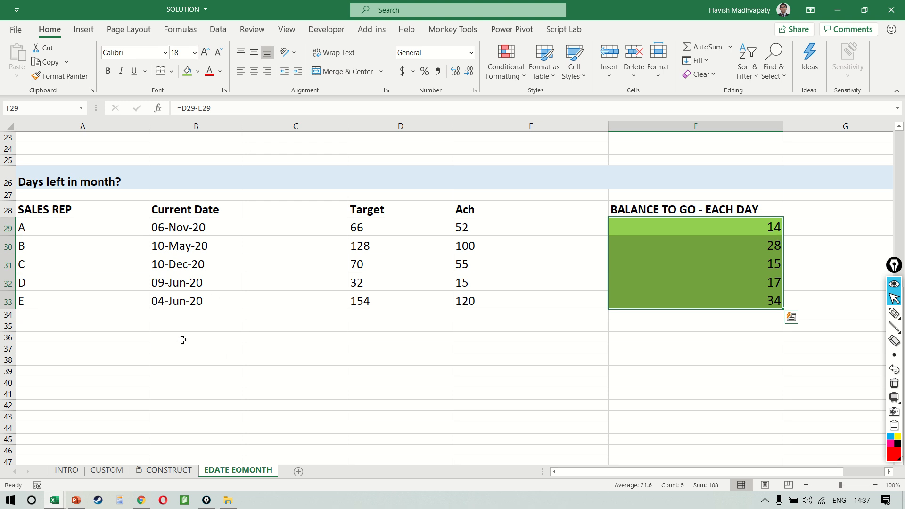
{"action": "mouse_move", "coordinate": [193, 273]}
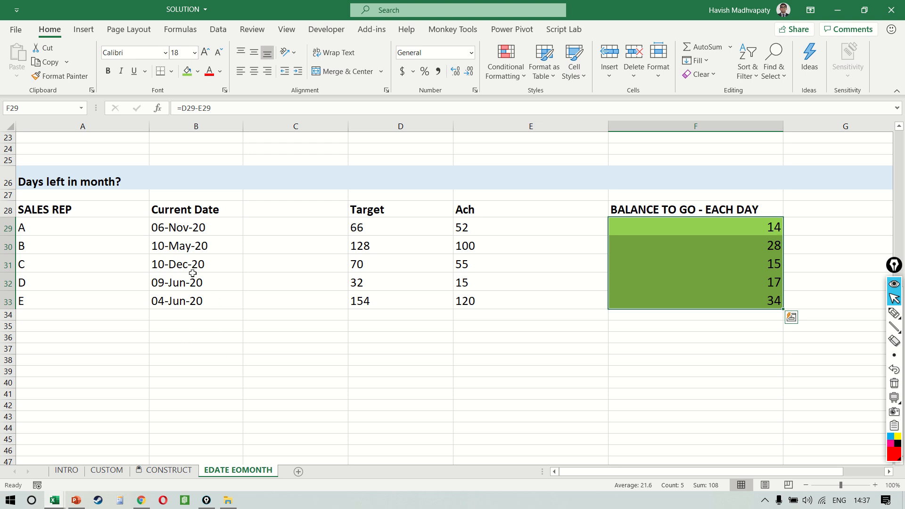
{"action": "double_click", "coordinate": [196, 226]}
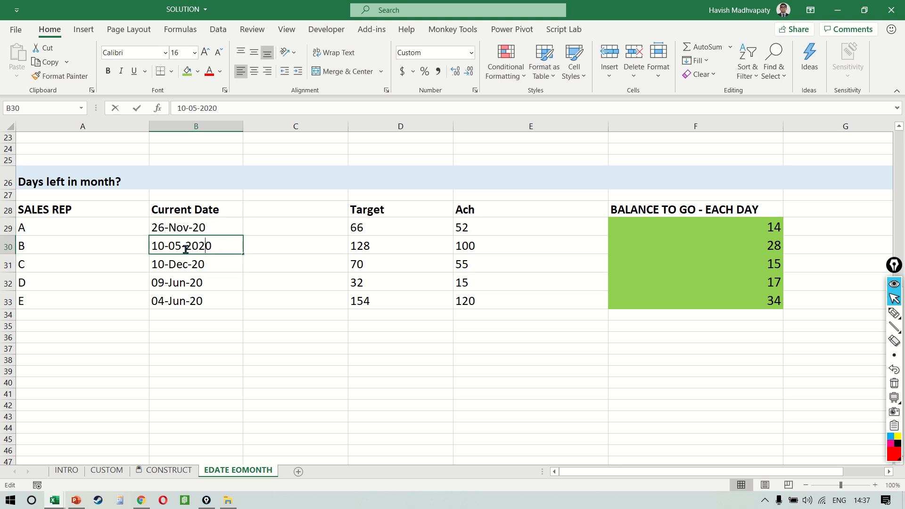
{"action": "key", "text": "Backspace"}
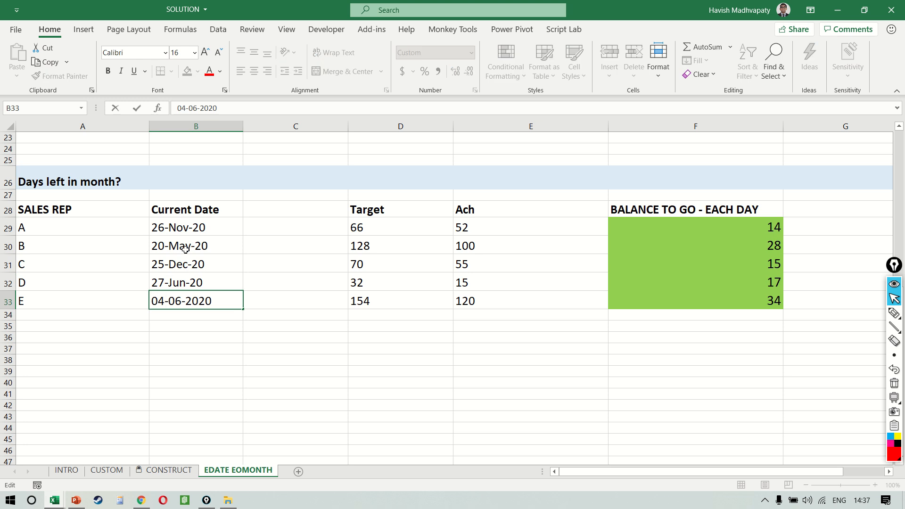
{"action": "left_click", "coordinate": [695, 231]}
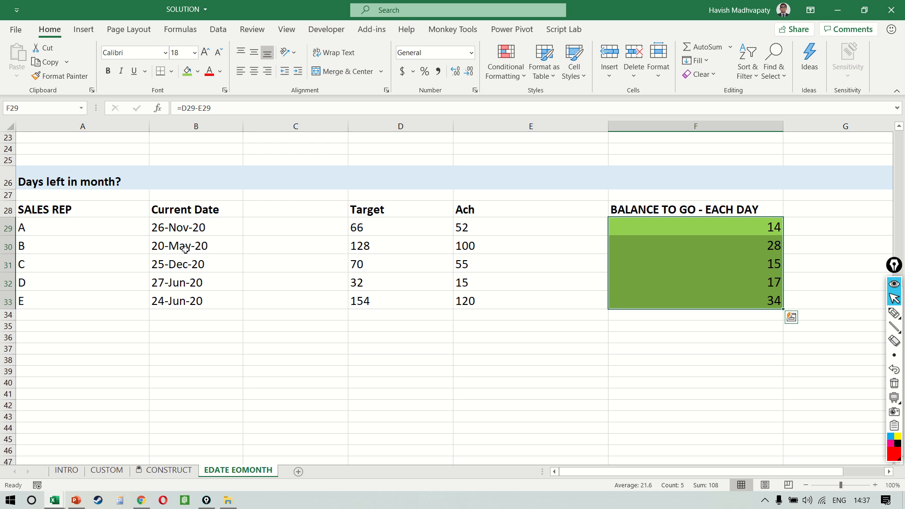
{"action": "left_click", "coordinate": [695, 246]}
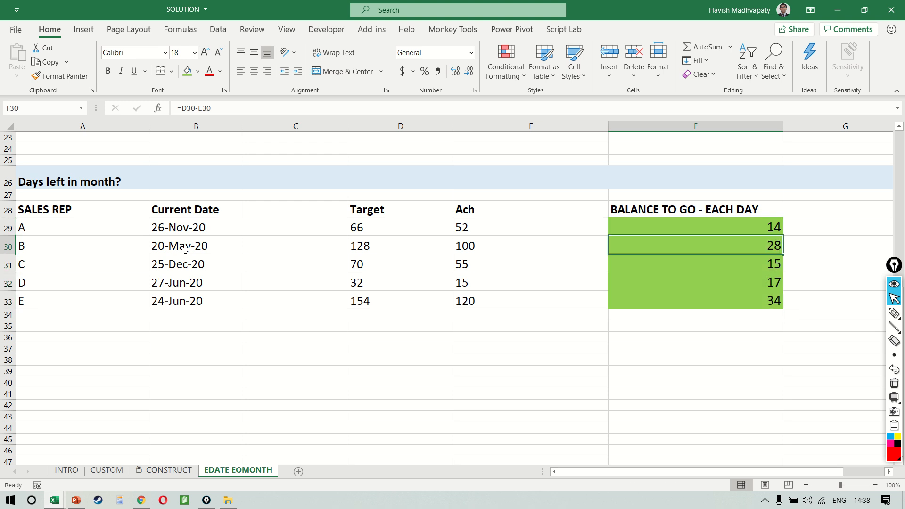
Clear the Target-minus-Ach formulas from F29:F33 for reps A through E.
{"action": "double_click", "coordinate": [695, 226]}
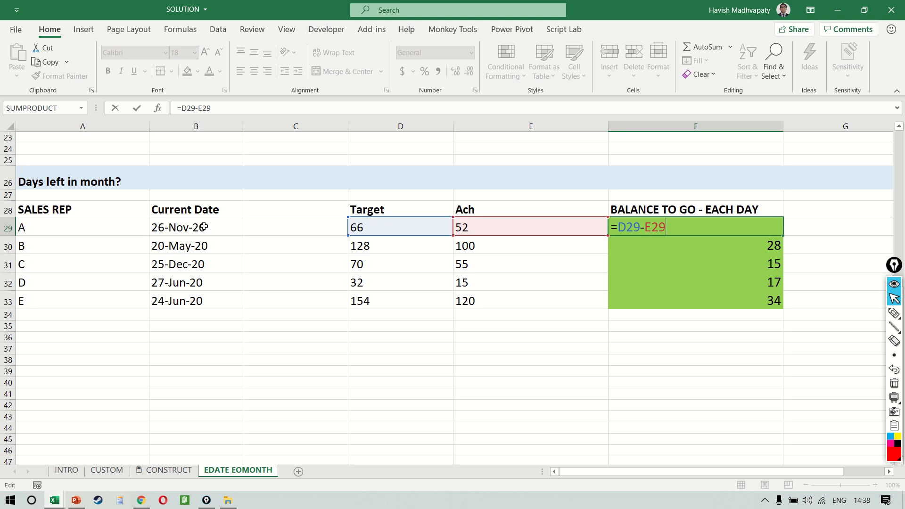
{"action": "type", "text": ")"}
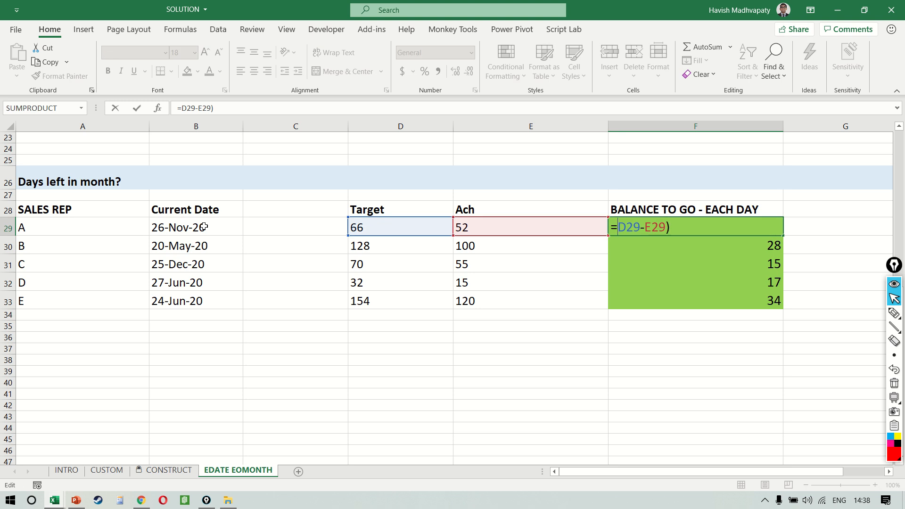
{"action": "key", "text": "Enter"}
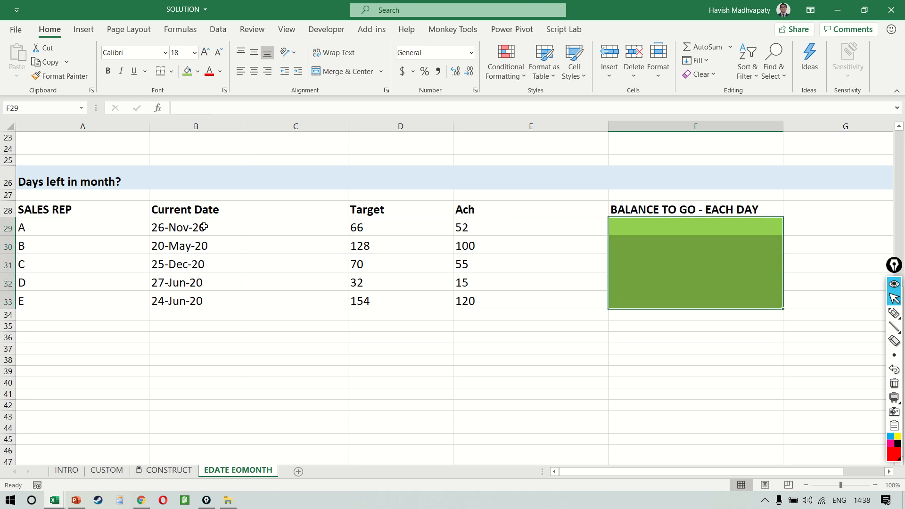
Enter EOMONTH of each current date in F29:F33 and format the results as Short Date.
{"action": "type", "text": "=EOMONTH(B29"}
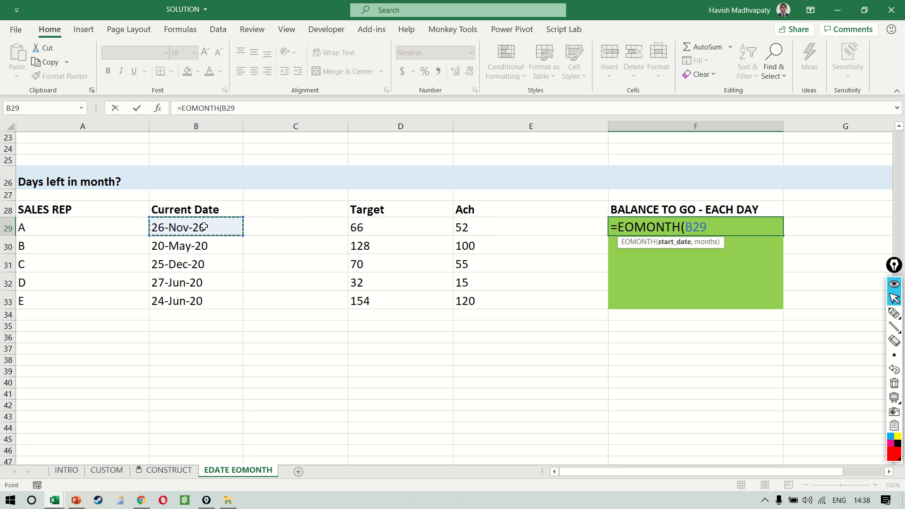
{"action": "type", "text": ",0)"}
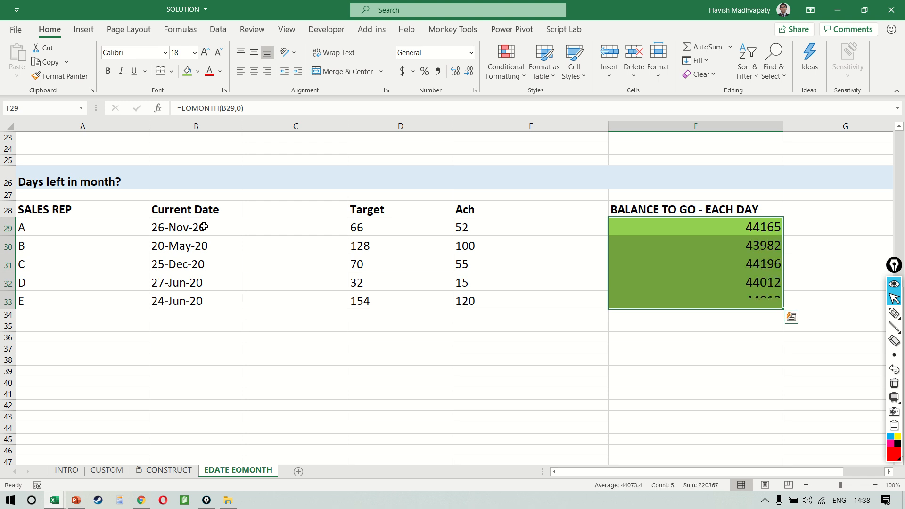
{"action": "left_click", "coordinate": [471, 52]}
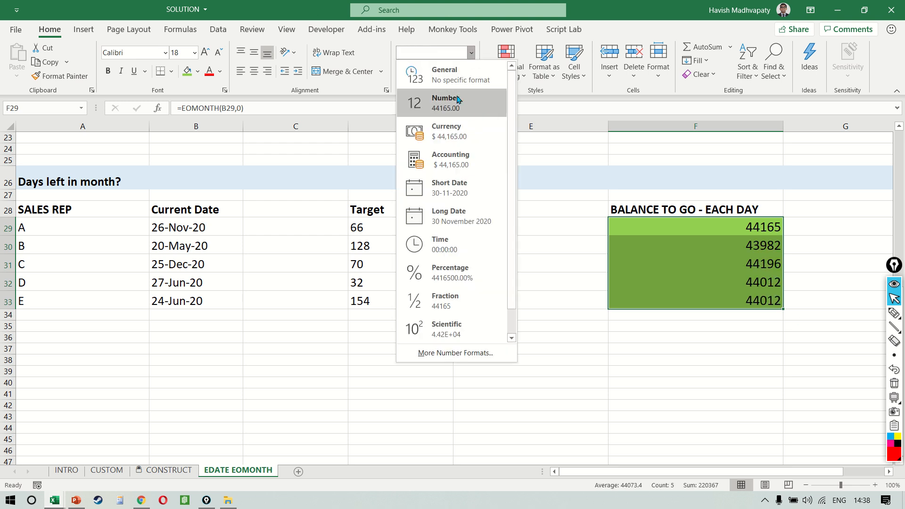
{"action": "left_click", "coordinate": [449, 188]}
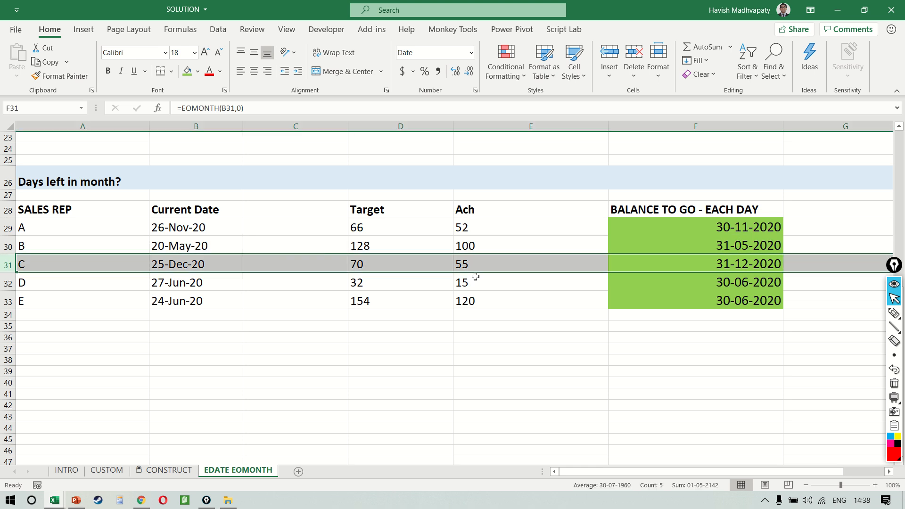
{"action": "left_click", "coordinate": [695, 246]}
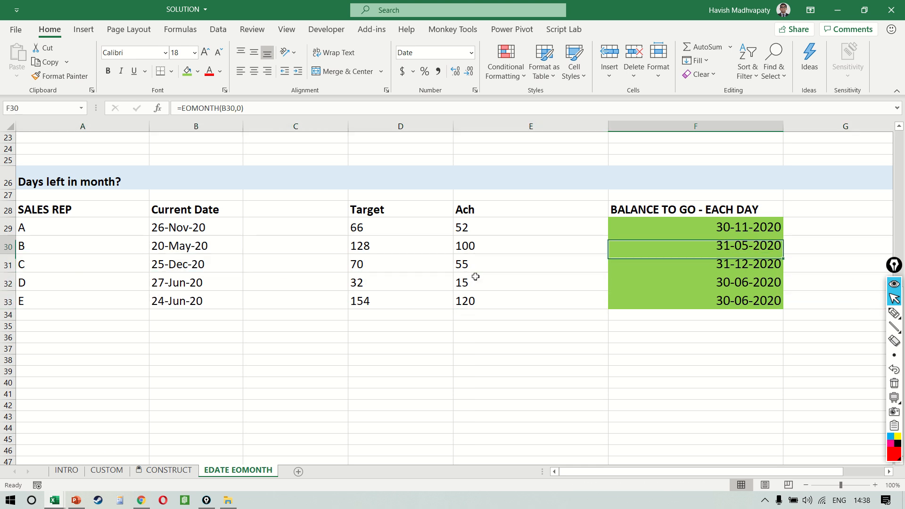
{"action": "left_click", "coordinate": [695, 227]}
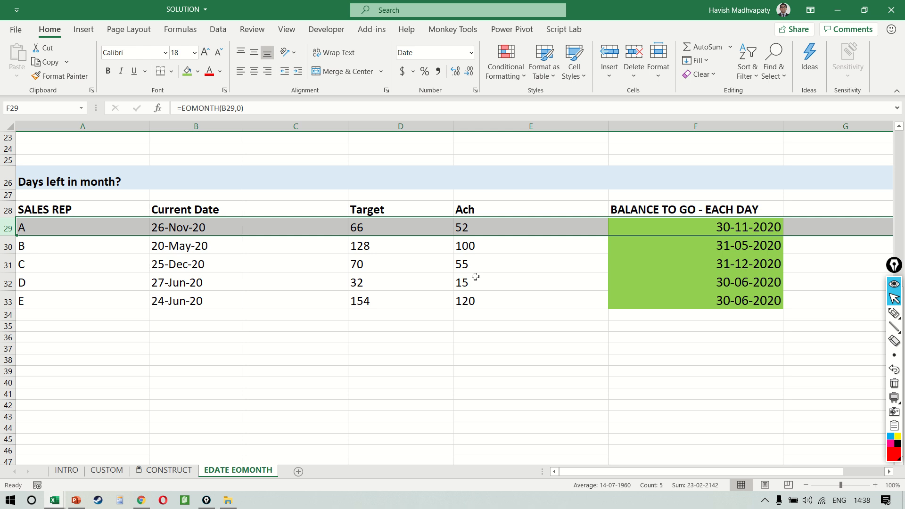
{"action": "mouse_move", "coordinate": [192, 226]}
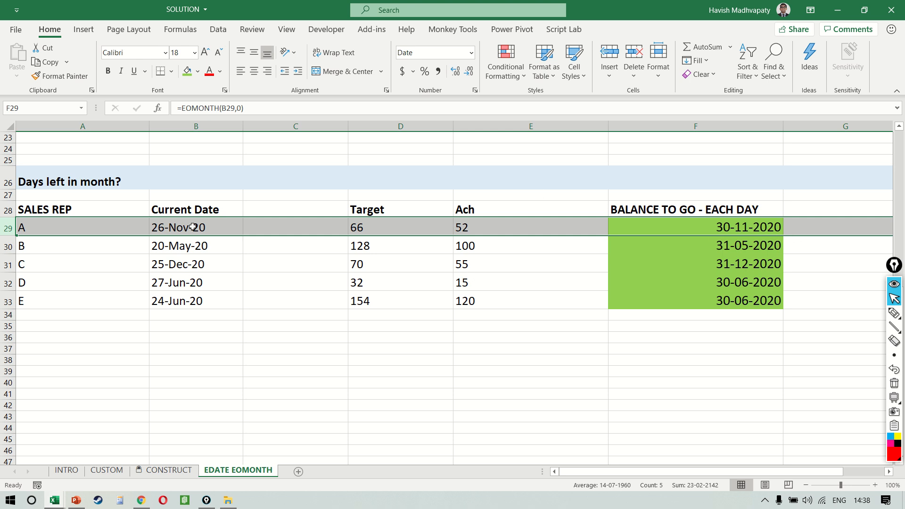
{"action": "double_click", "coordinate": [695, 227]}
{"action": "type", "text": "-"}
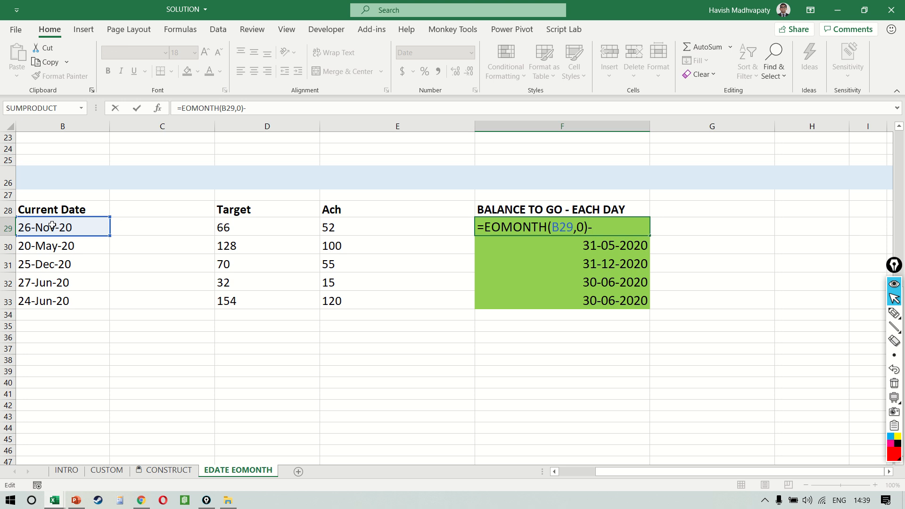
Subtract each current date from its EOMONTH result and format the day counts as Number.
{"action": "key", "text": "Return"}
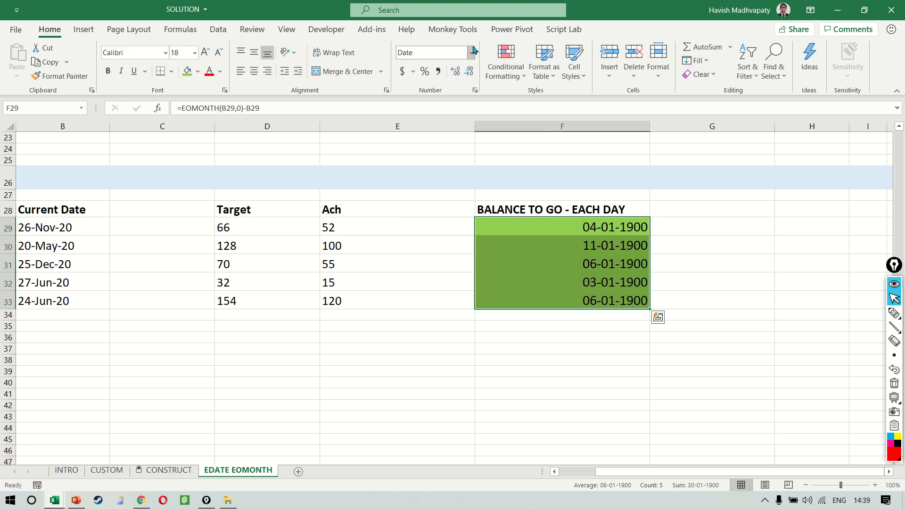
{"action": "left_click", "coordinate": [471, 52]}
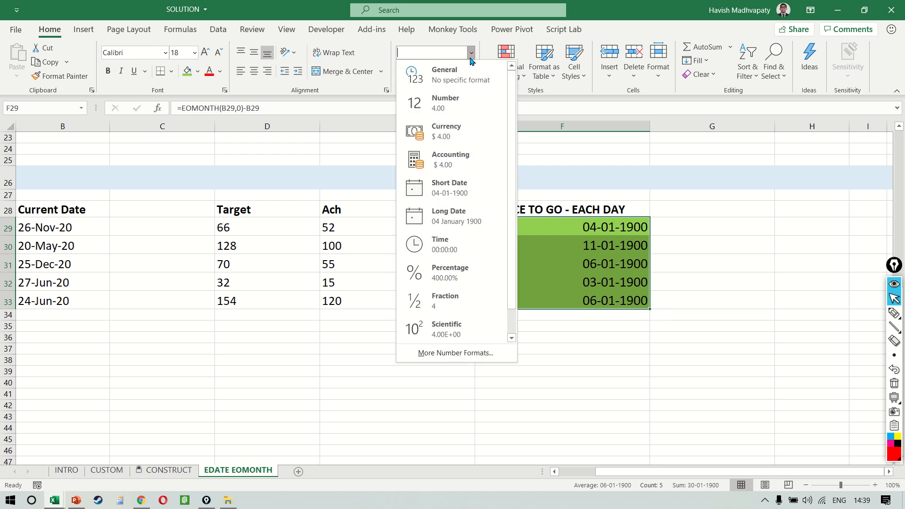
{"action": "left_click", "coordinate": [445, 102]}
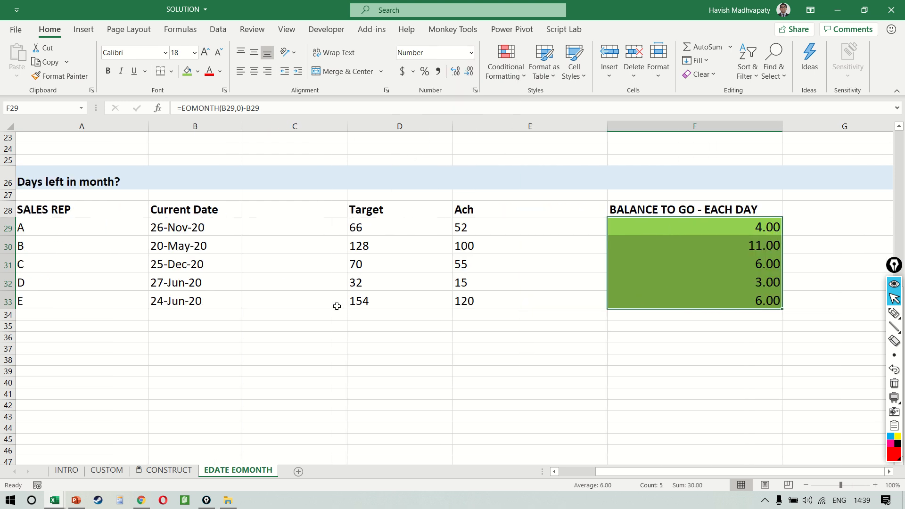
{"action": "left_click", "coordinate": [695, 264]}
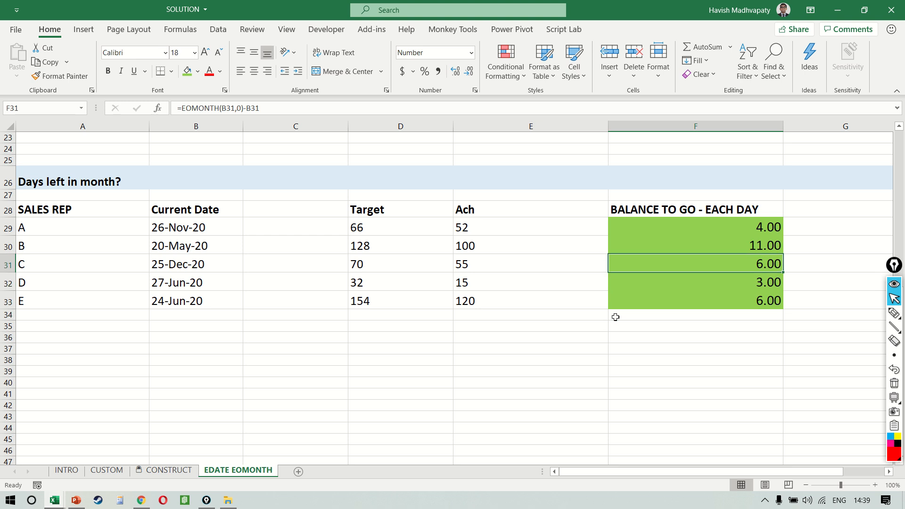
{"action": "left_click", "coordinate": [696, 227]}
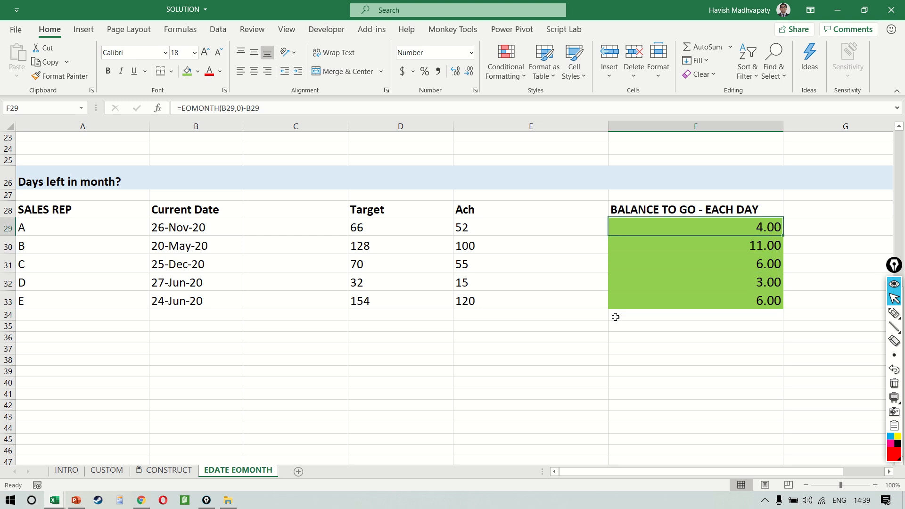
Add +1 so the day counts include the current date (5, 12, 7, 4, 7).
{"action": "double_click", "coordinate": [693, 227]}
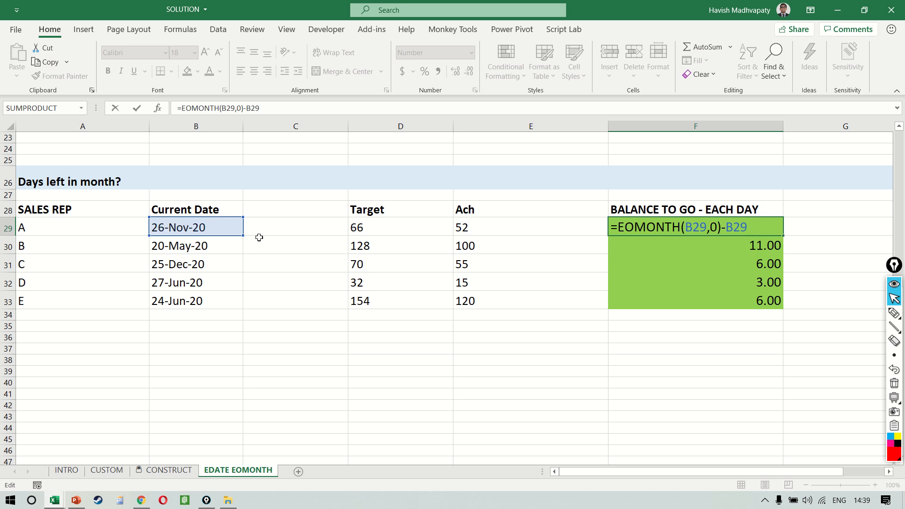
{"action": "type", "text": "+1"}
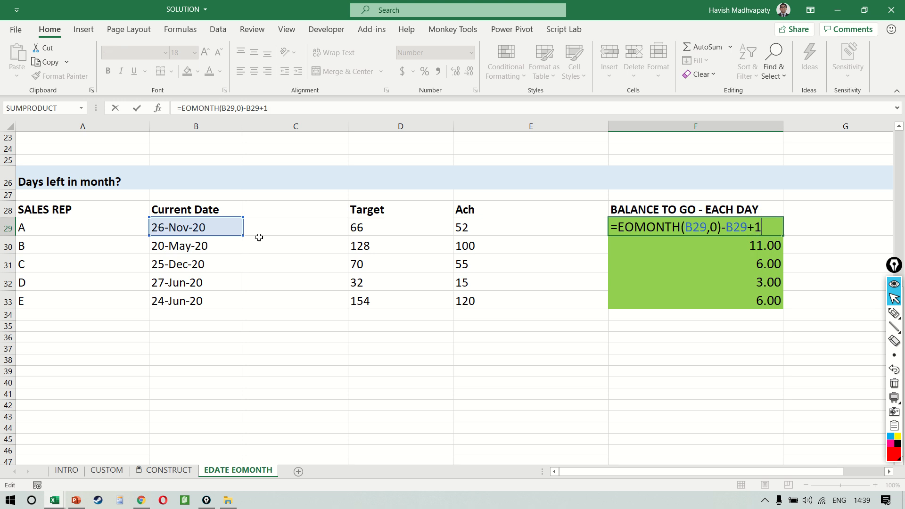
{"action": "key", "text": "Return"}
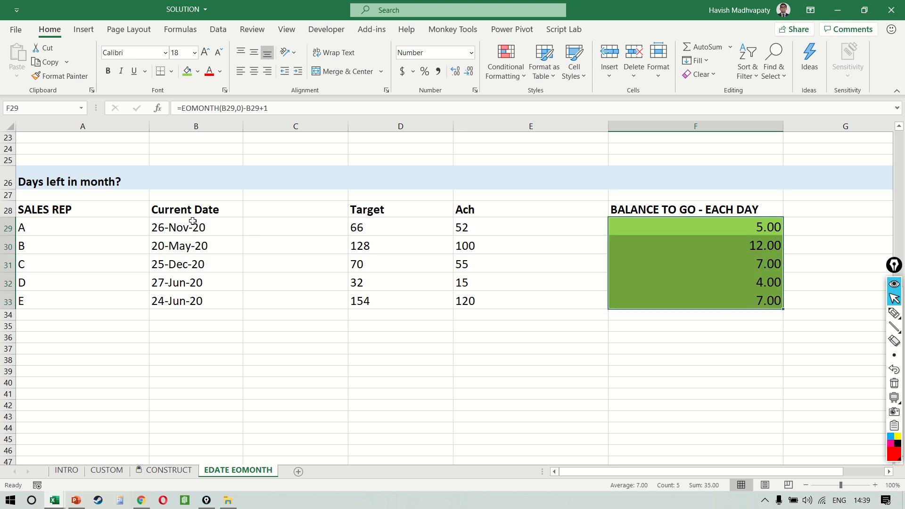
{"action": "left_click", "coordinate": [196, 227]}
{"action": "type", "text": "("}
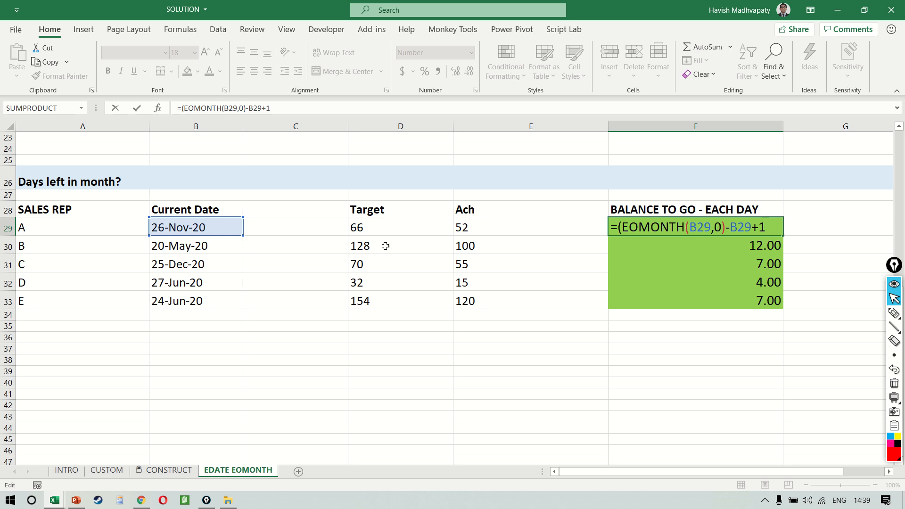
Change F29:F33 to =(D29-E29)/(EOMONTH(B29,0)-B29+1), giving 2.80, 2.33, 2.14, 4.25, 4.86.
{"action": "left_click", "coordinate": [399, 227]}
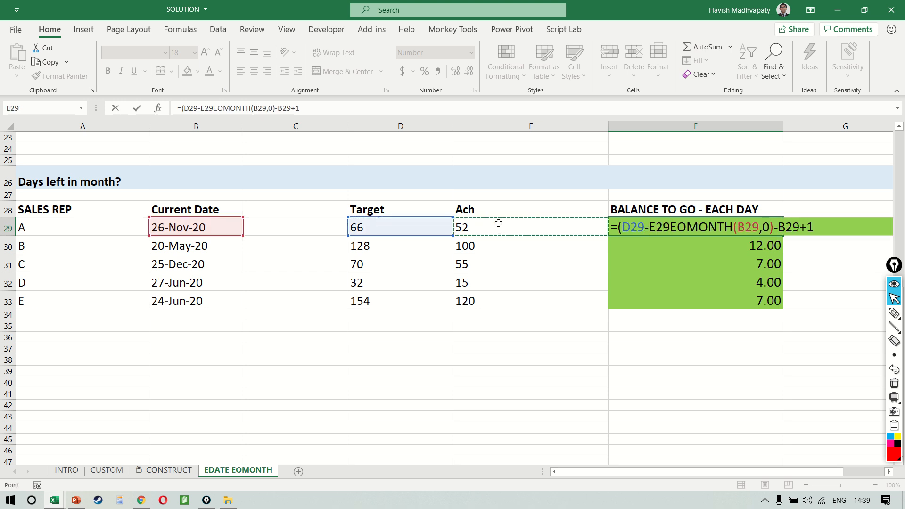
{"action": "type", "text": ")/("}
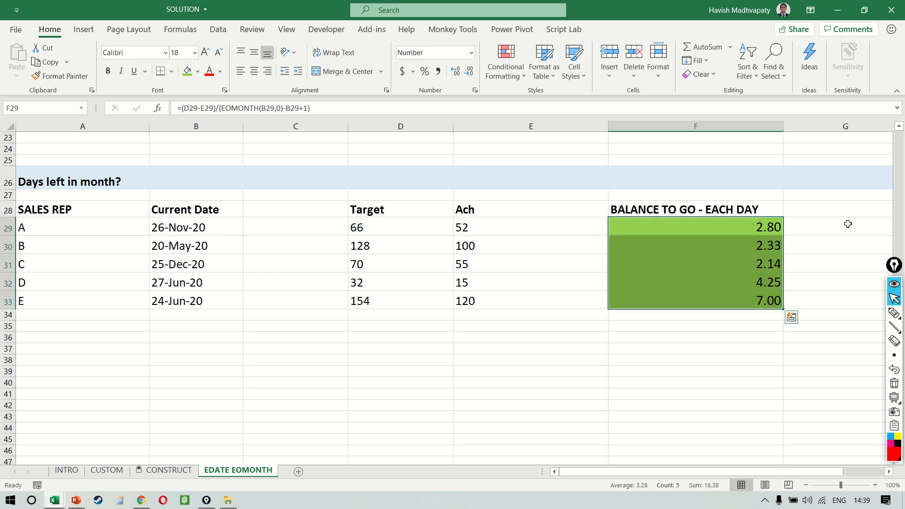
{"action": "left_click", "coordinate": [695, 300]}
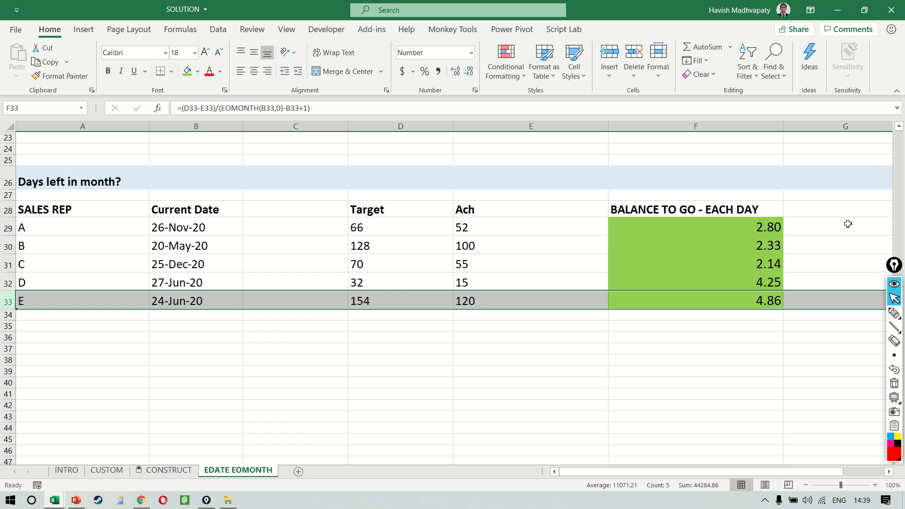
{"action": "mouse_move", "coordinate": [401, 317]}
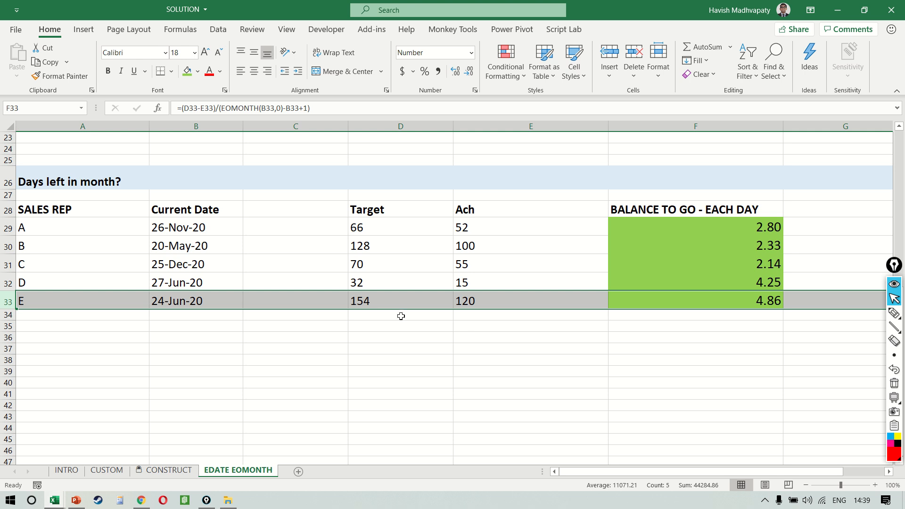
{"action": "mouse_move", "coordinate": [344, 294]}
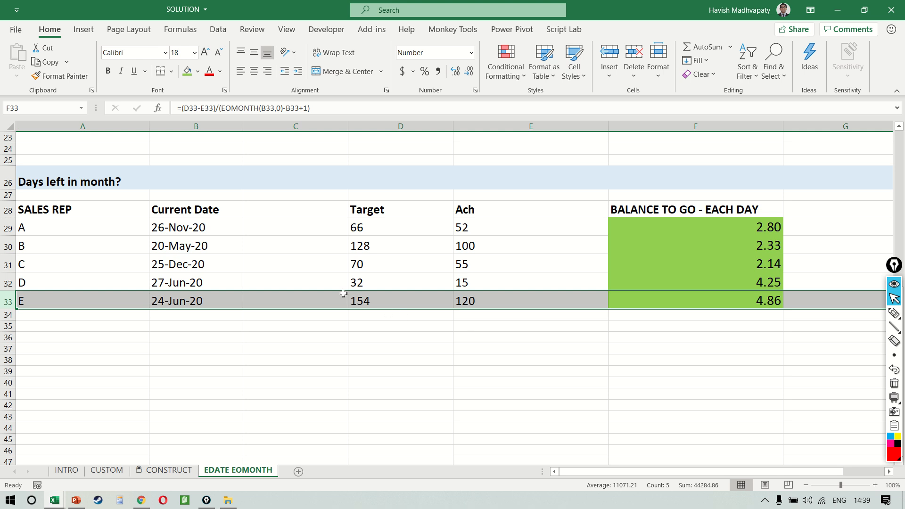
Review rep A's balance-per-day formula without changing it.
{"action": "left_click", "coordinate": [295, 283]}
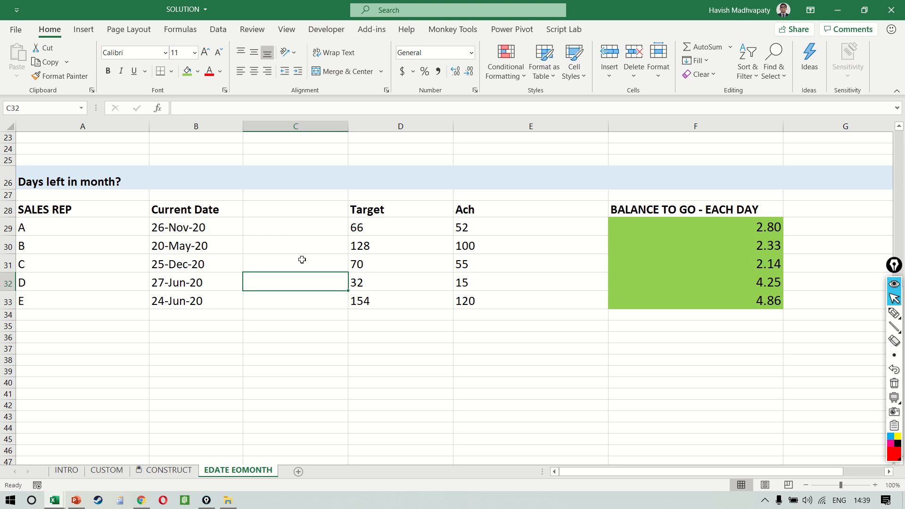
{"action": "left_click", "coordinate": [296, 227]}
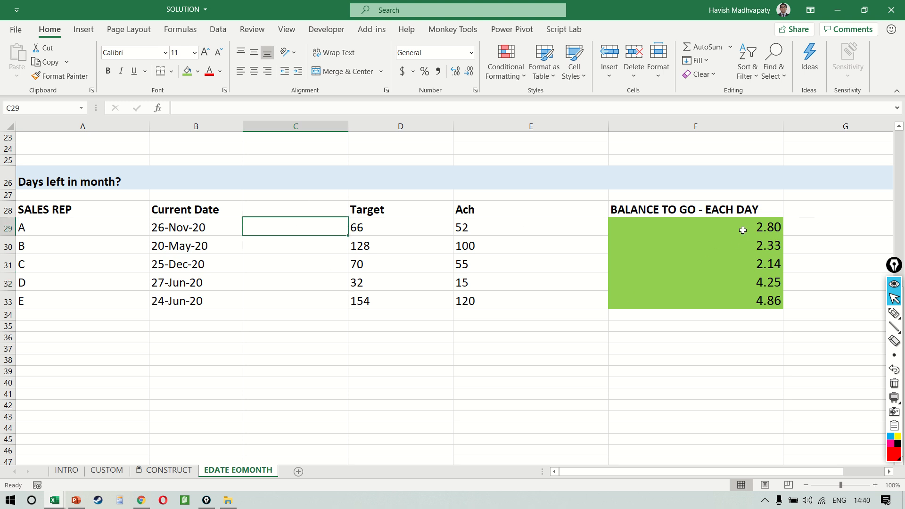
{"action": "double_click", "coordinate": [695, 227]}
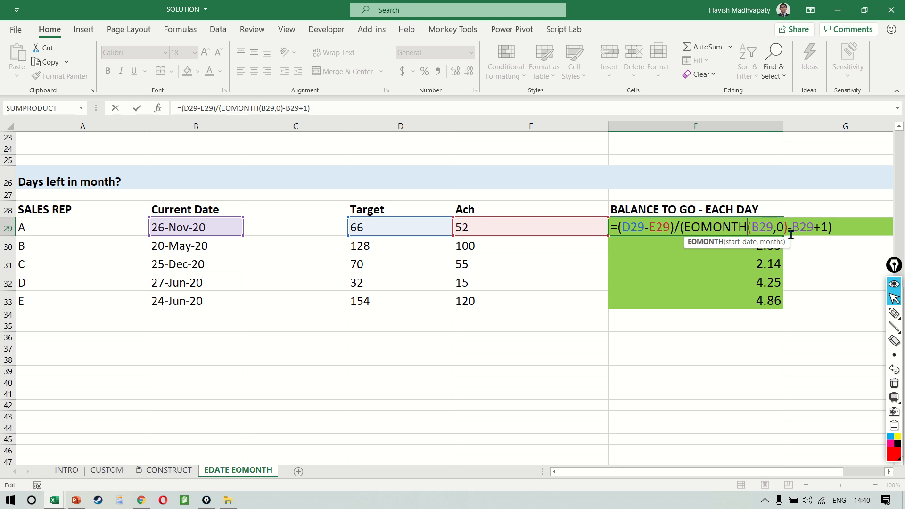
{"action": "key", "text": "Return"}
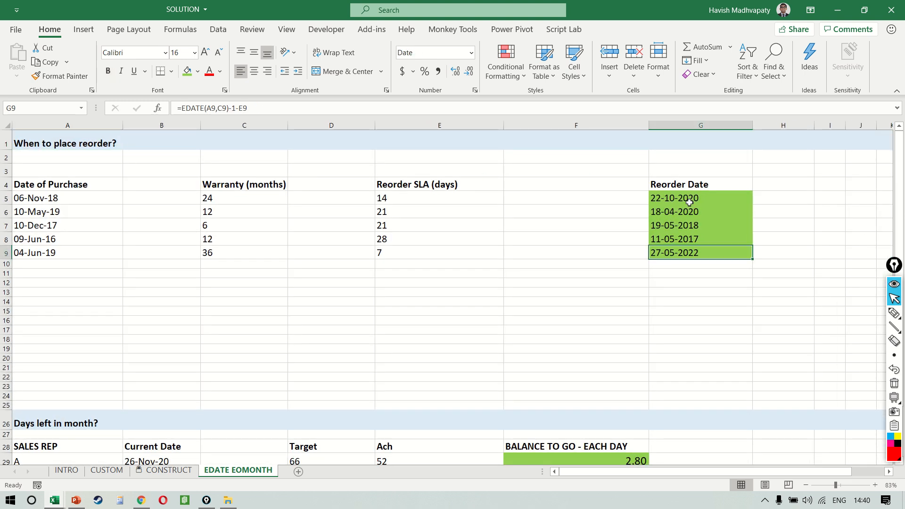
{"action": "left_click", "coordinate": [700, 184]}
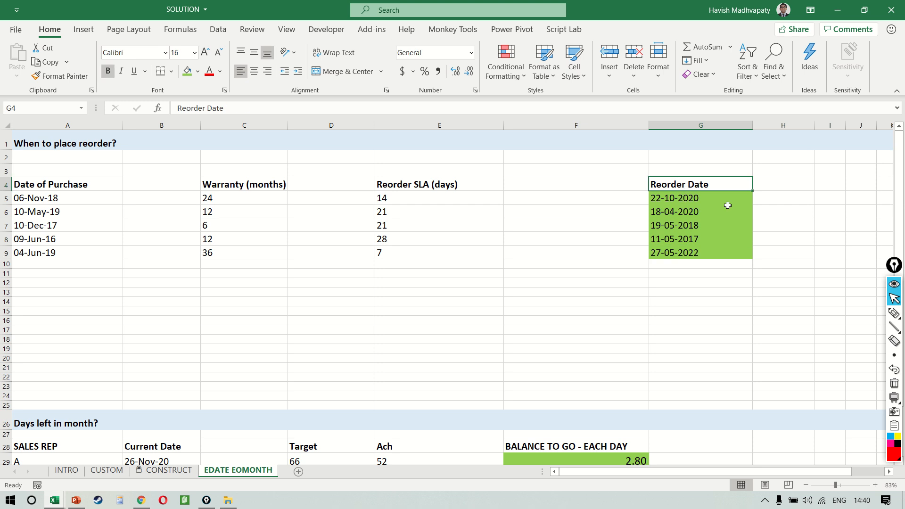
{"action": "double_click", "coordinate": [700, 198]}
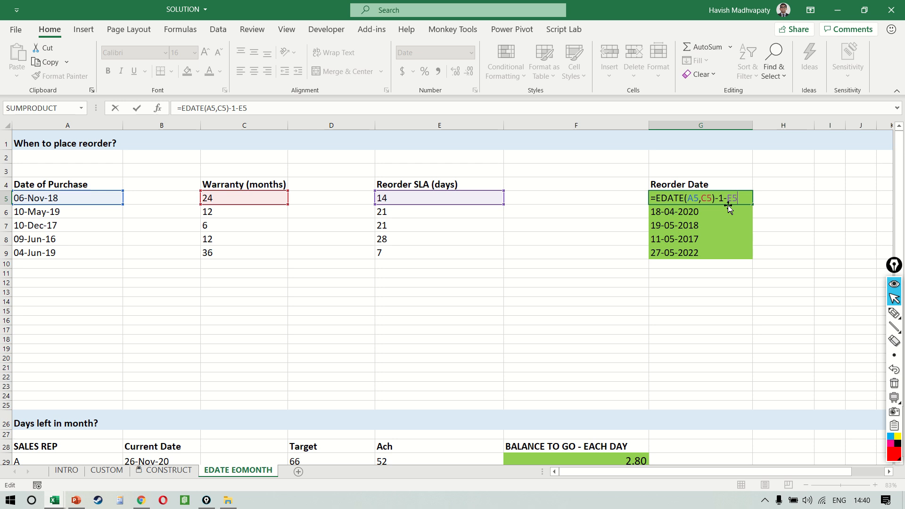
{"action": "scroll", "scroll_direction": "down", "scroll_amount": 3}
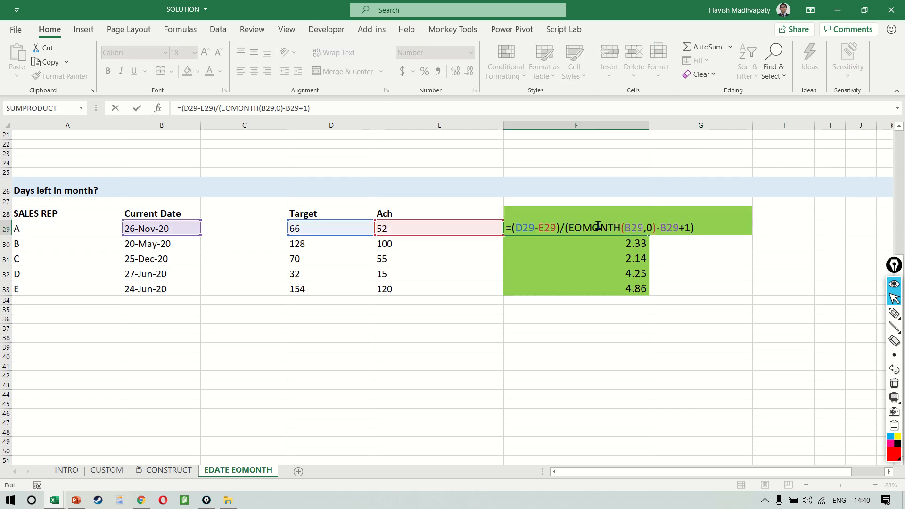
{"action": "mouse_move", "coordinate": [805, 315]}
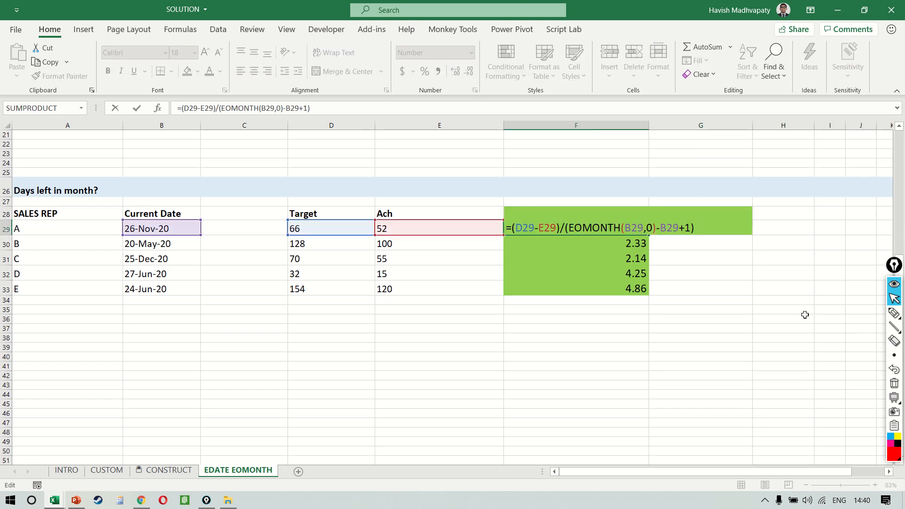